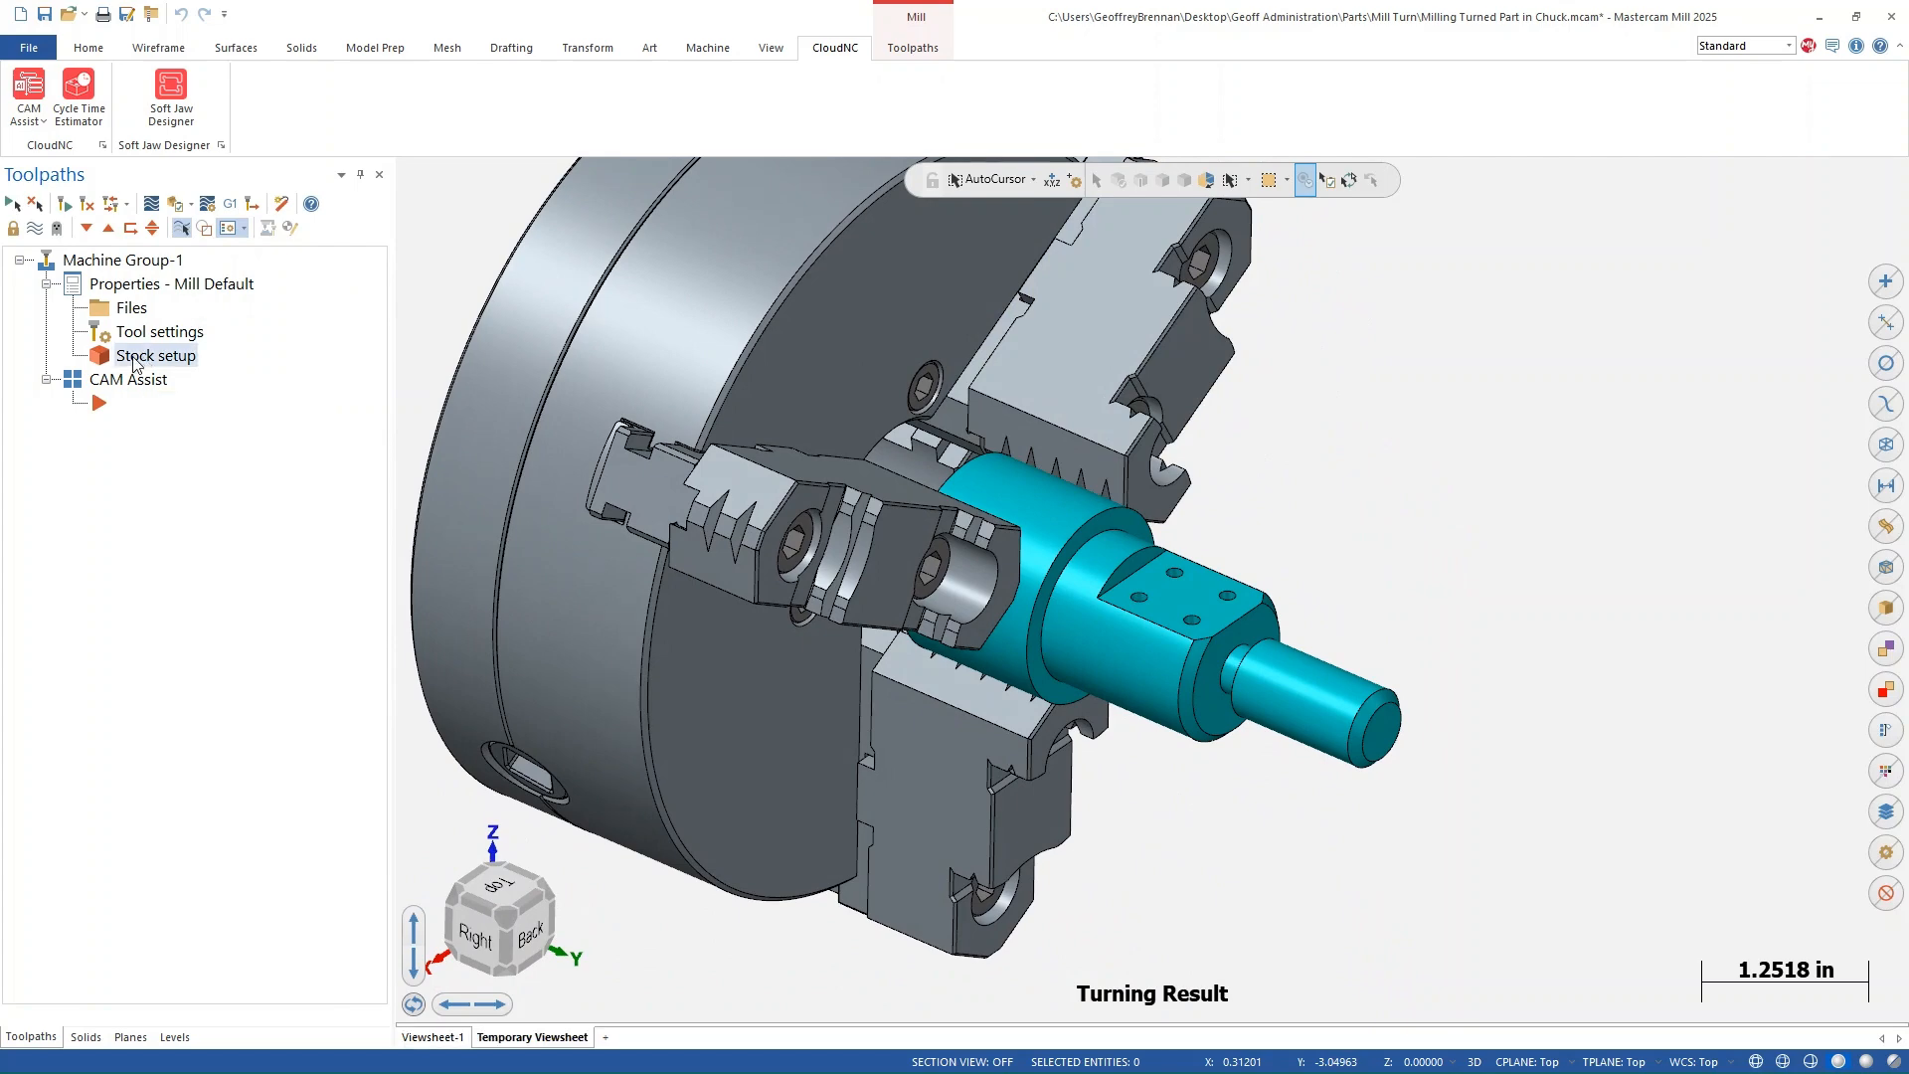
# - Review the stock setup and master model, then reach the workholding page of Machine Group Setup
pyautogui.doubleClick(155, 354)
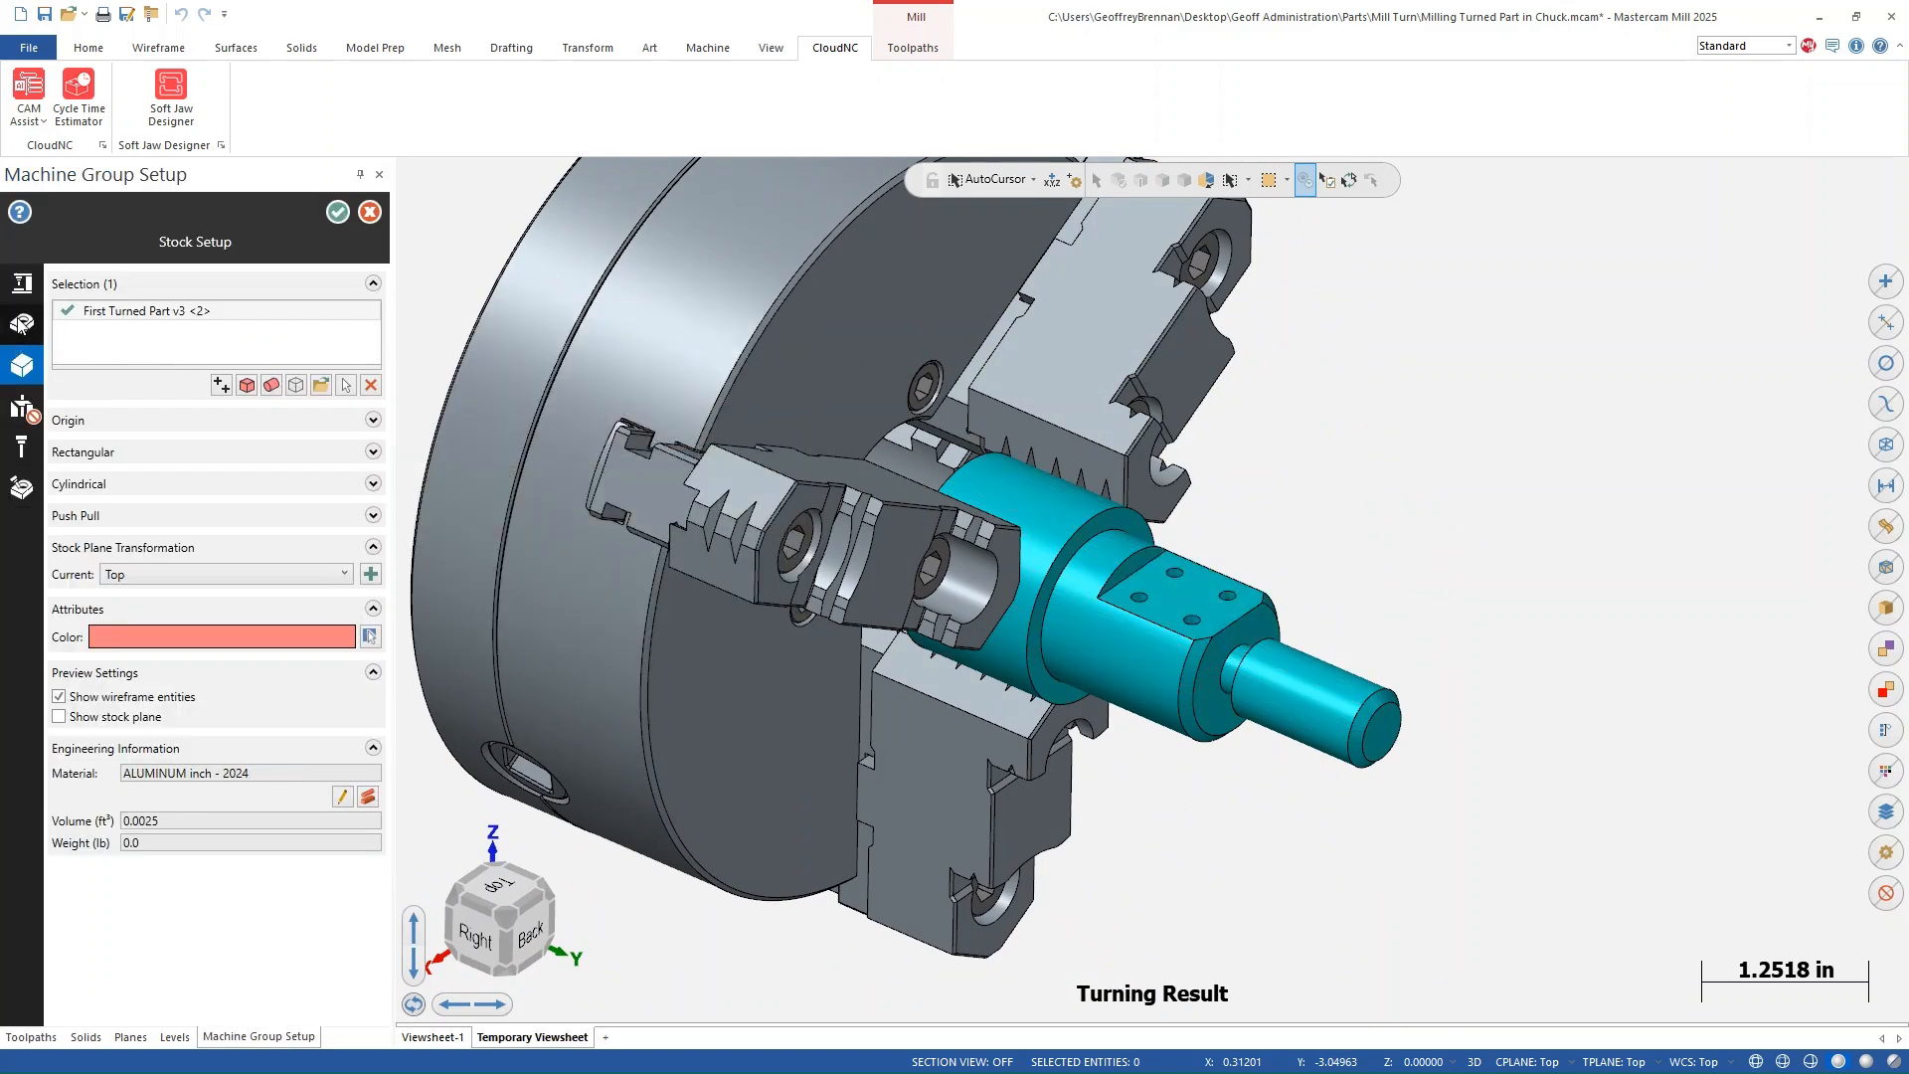
pyautogui.click(22, 324)
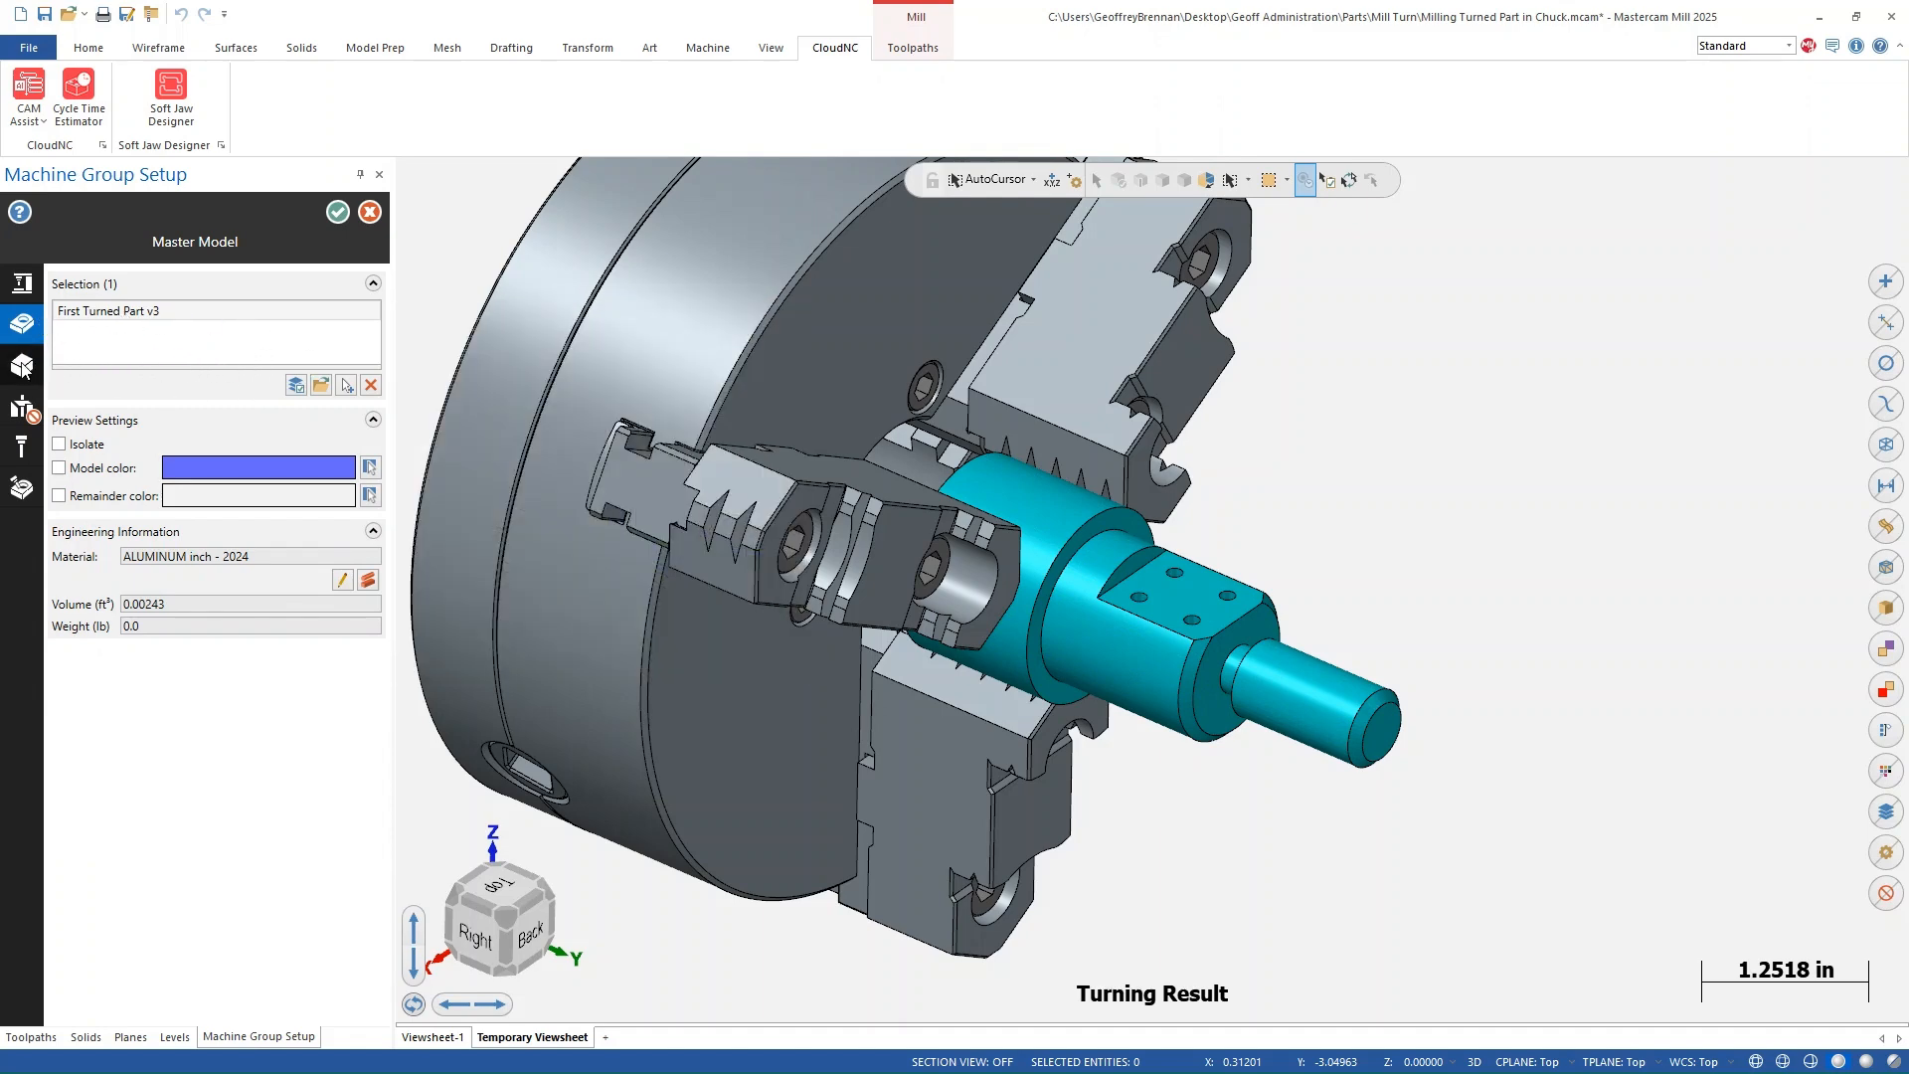
pyautogui.click(20, 366)
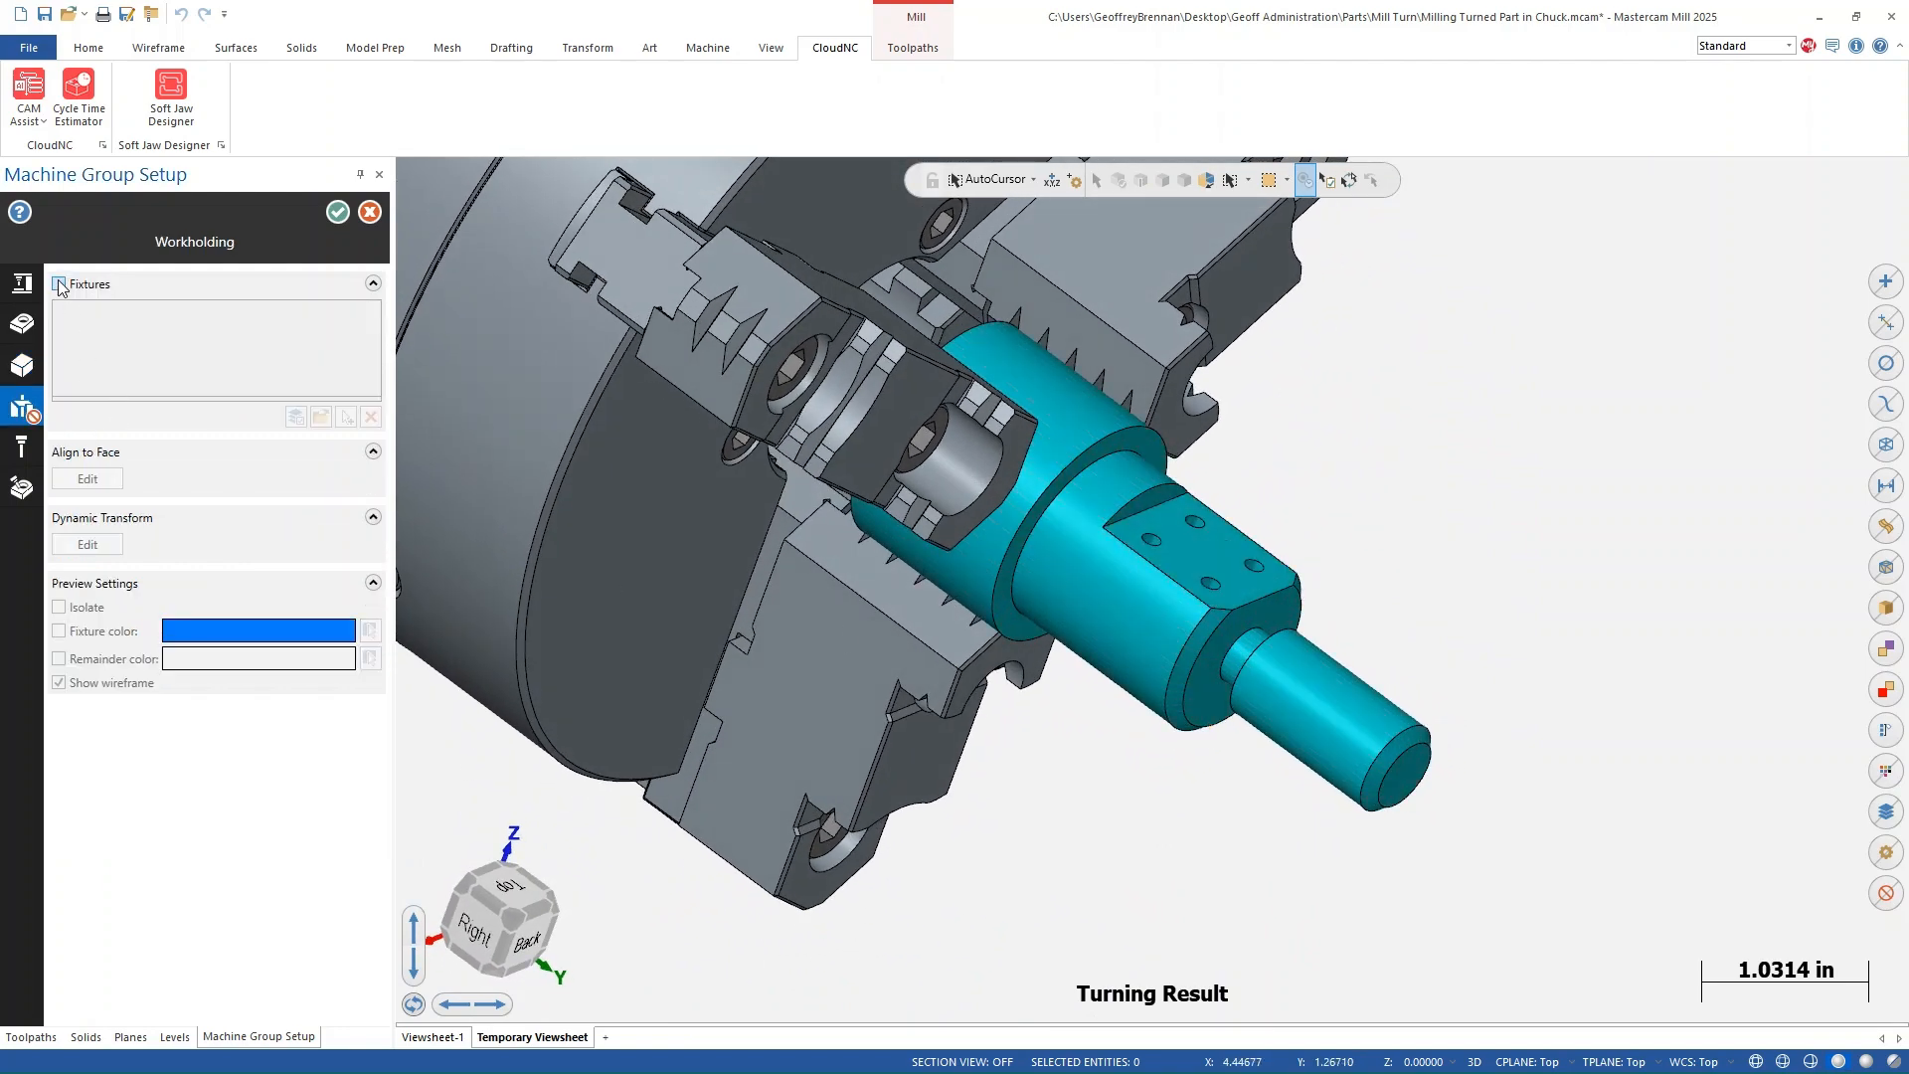
# - Include the three Hard Top Jaws as fixtures and accept the Machine Group Setup
pyautogui.click(57, 284)
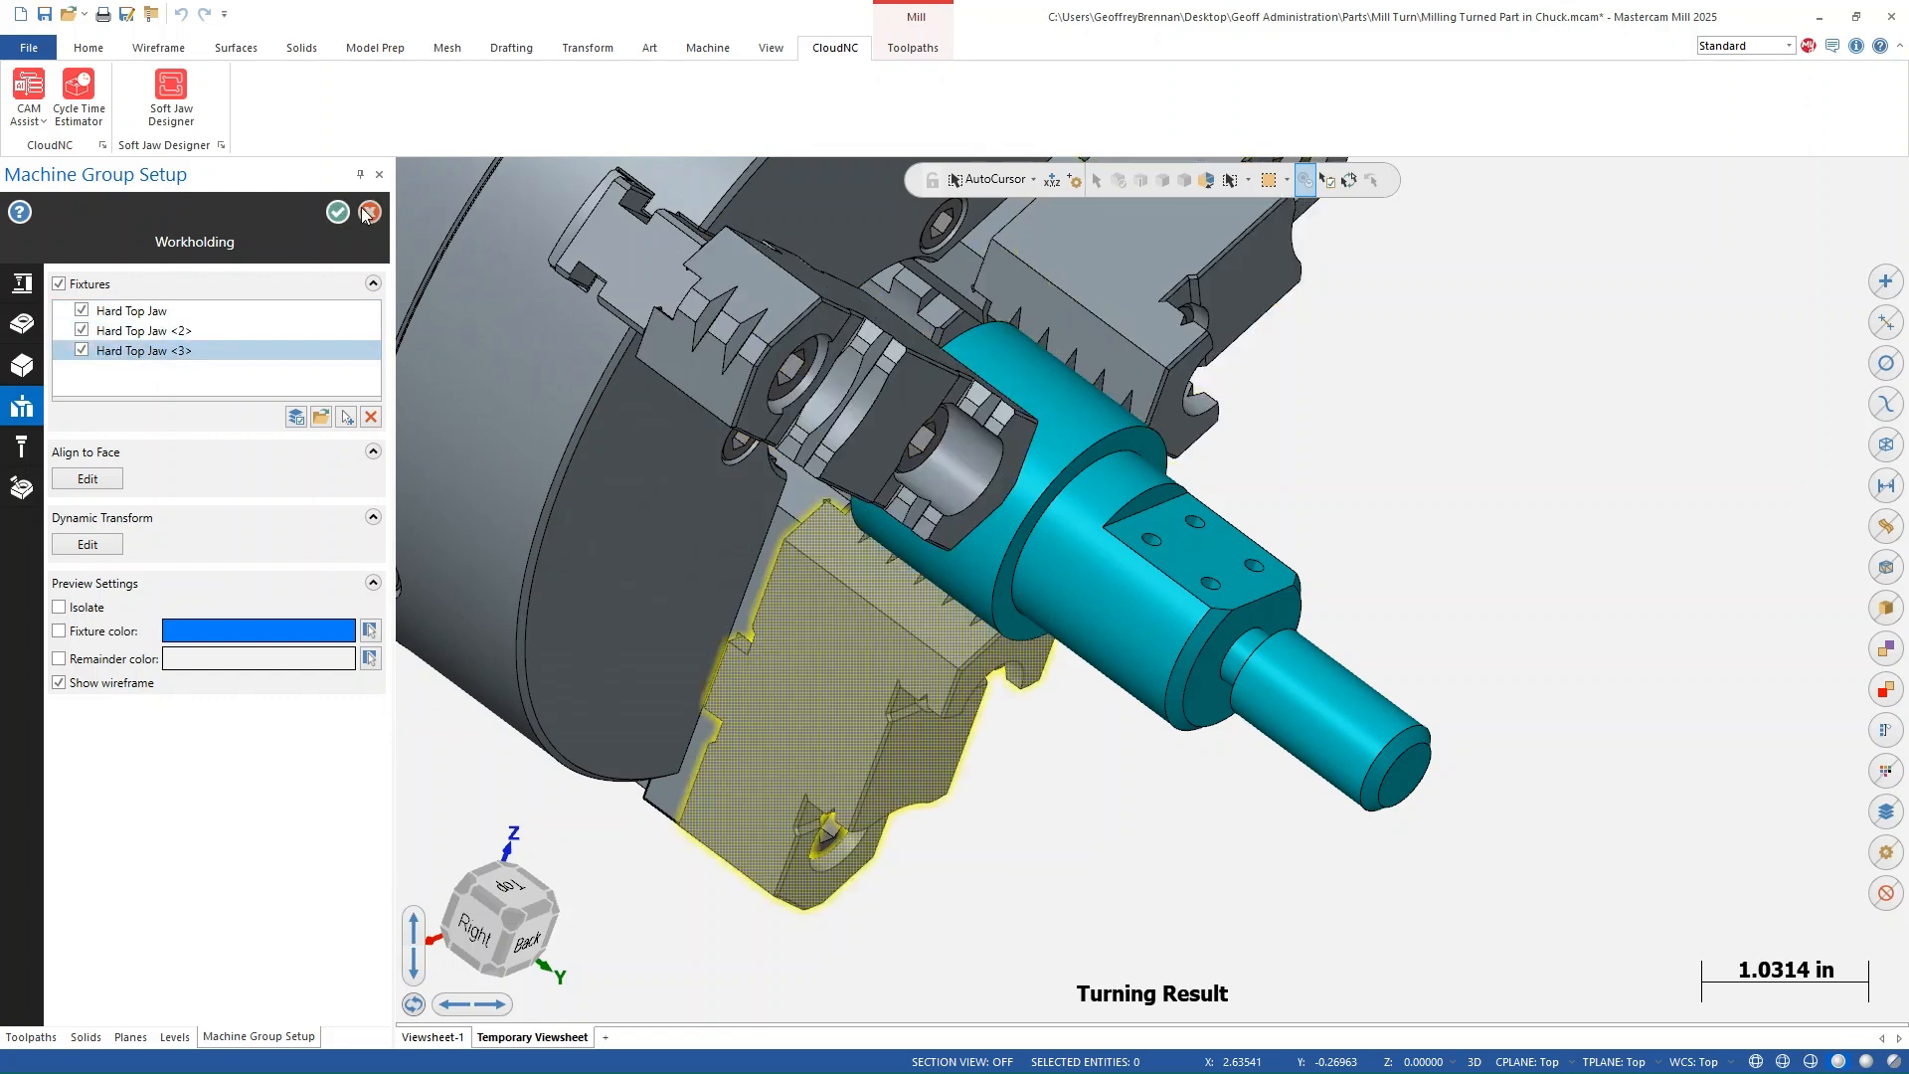
pyautogui.click(338, 213)
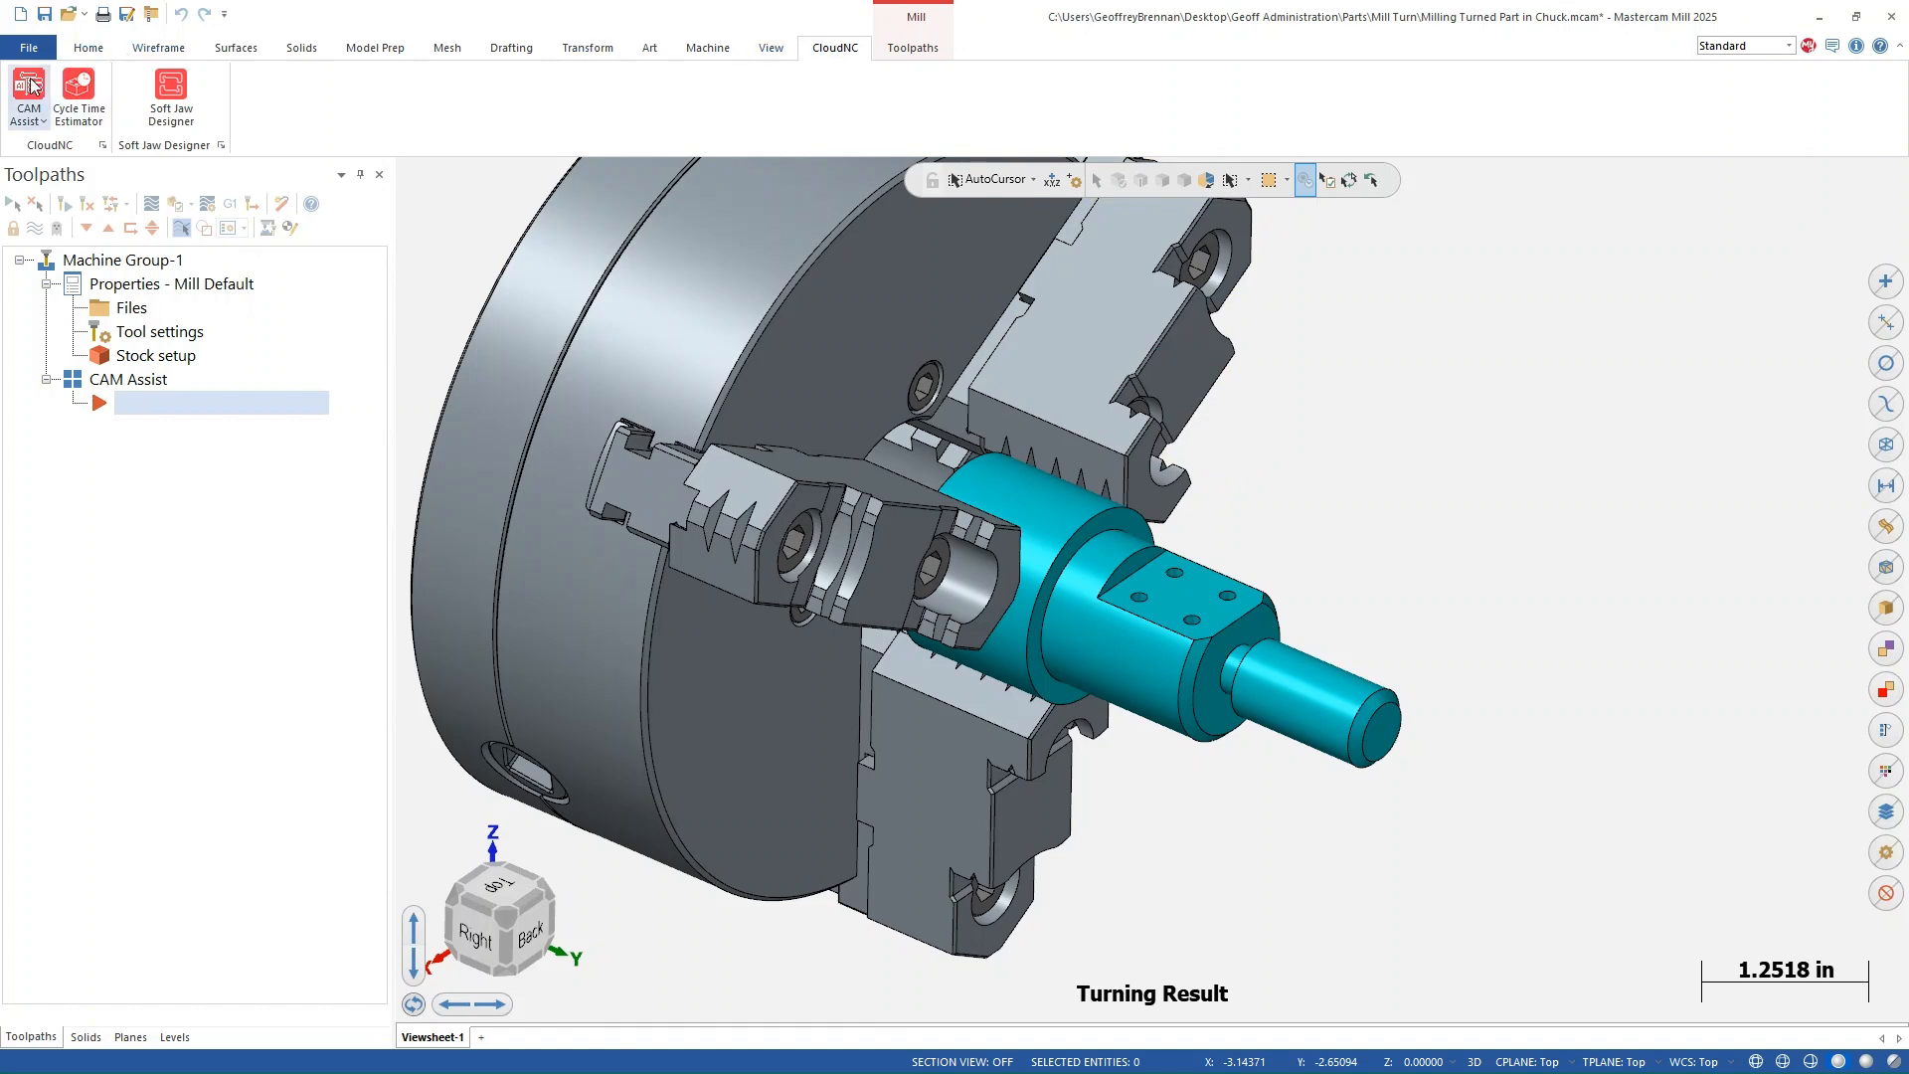
# - Launch CloudNC CAM Assist, saving the file first, to reach its General settings
pyautogui.click(26, 100)
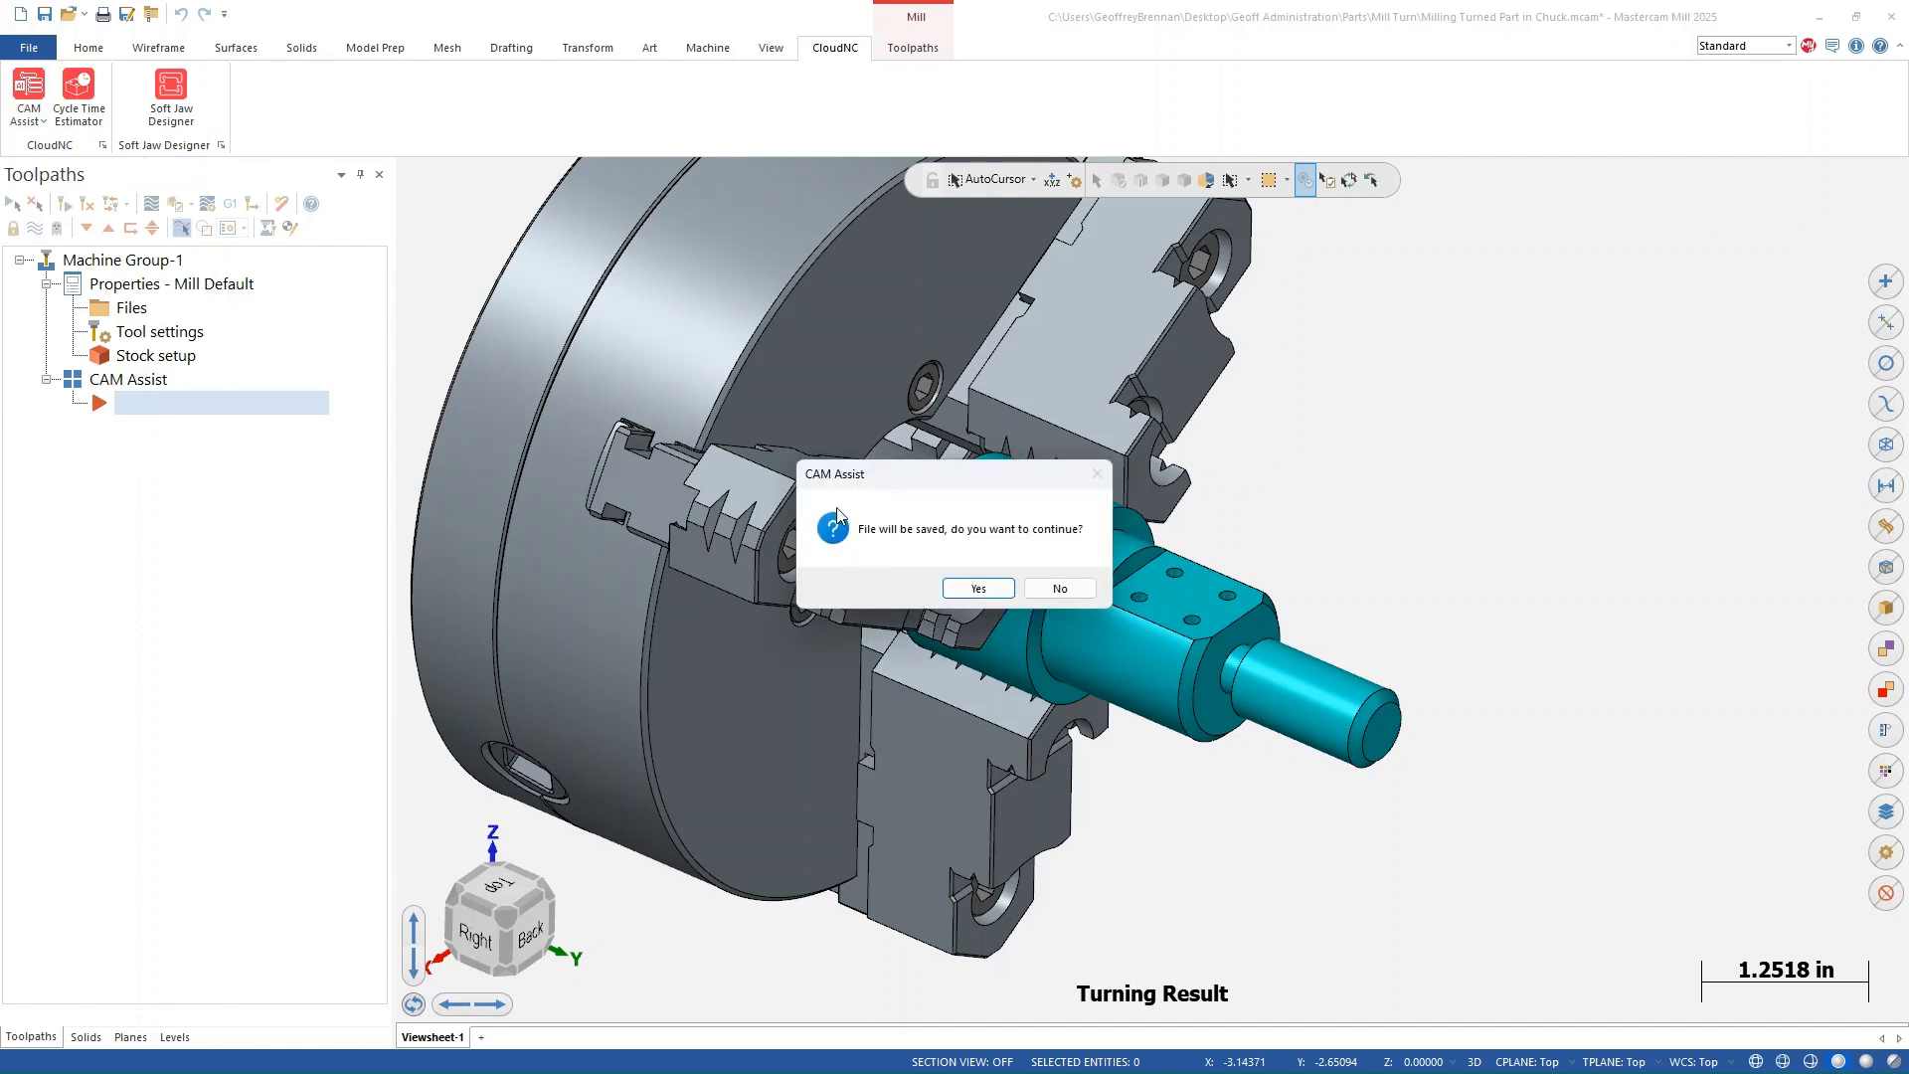
pyautogui.click(976, 588)
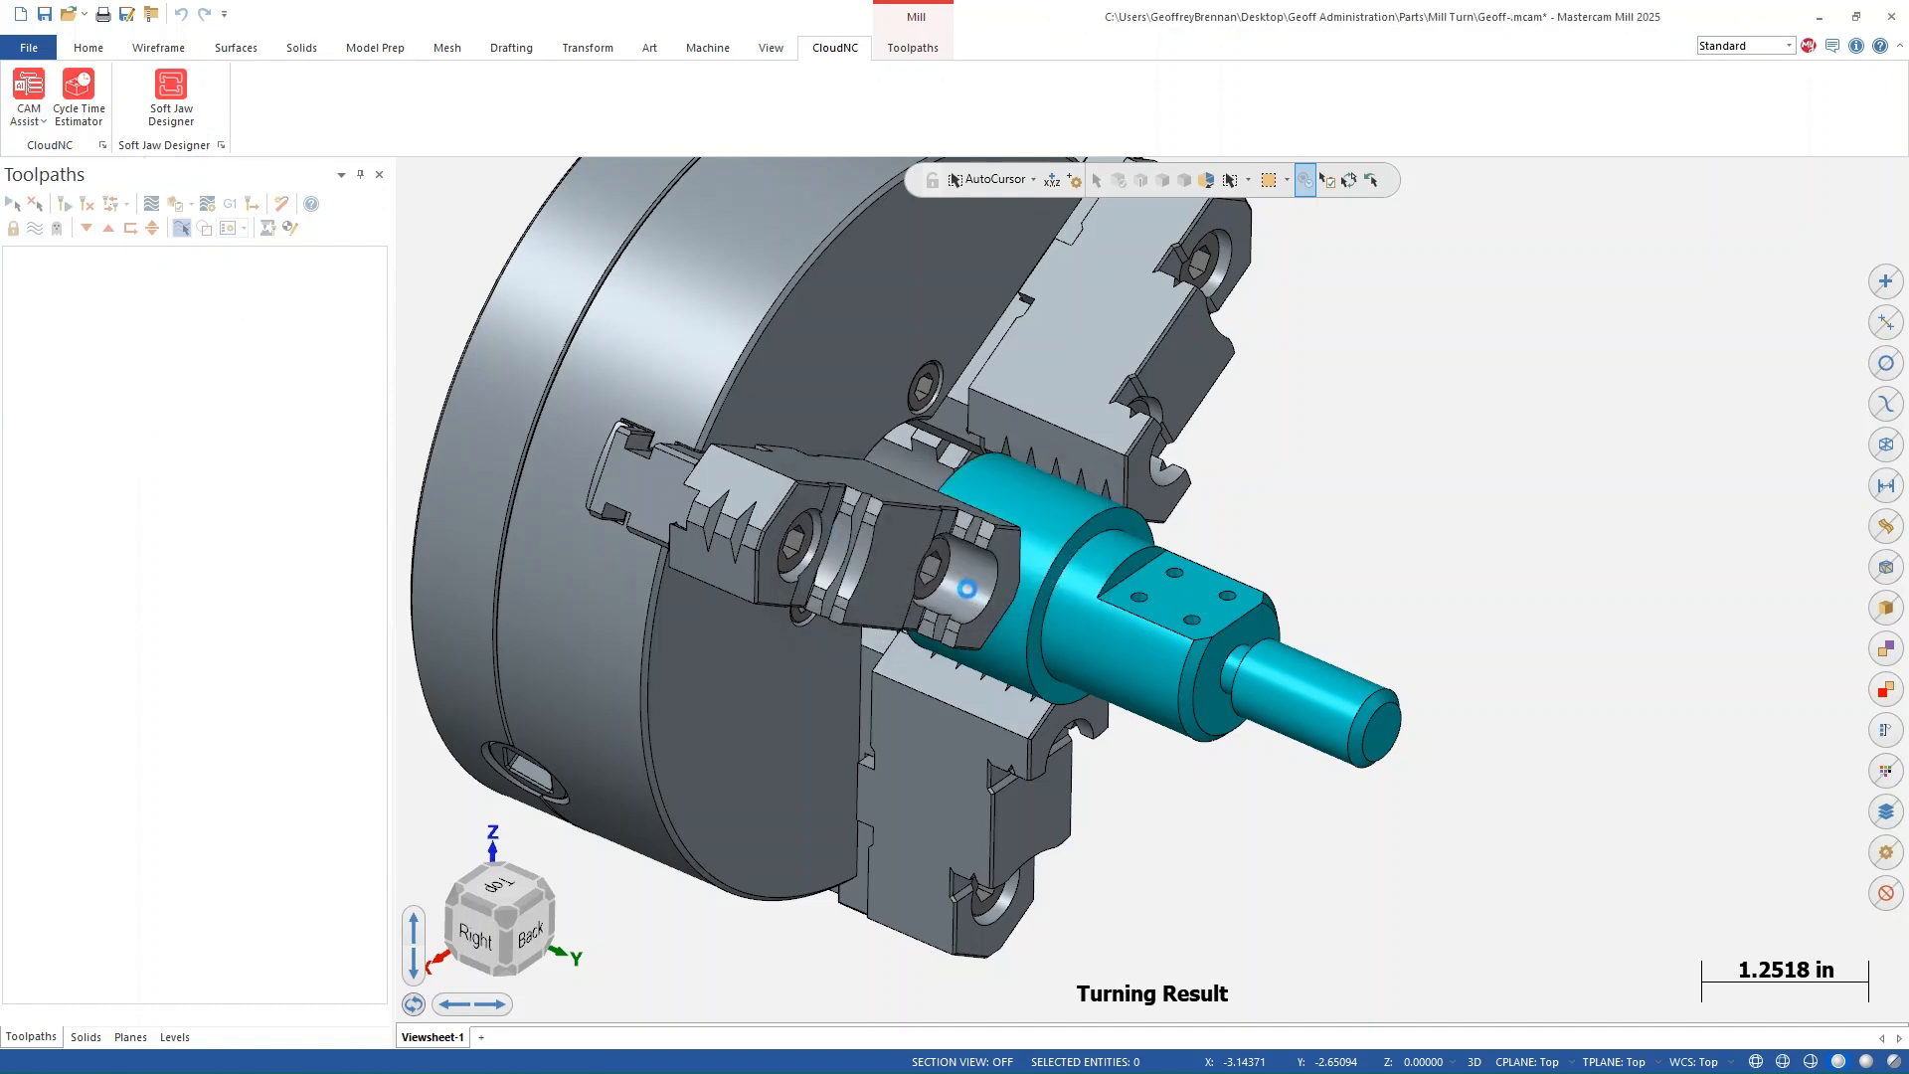
pyautogui.click(26, 98)
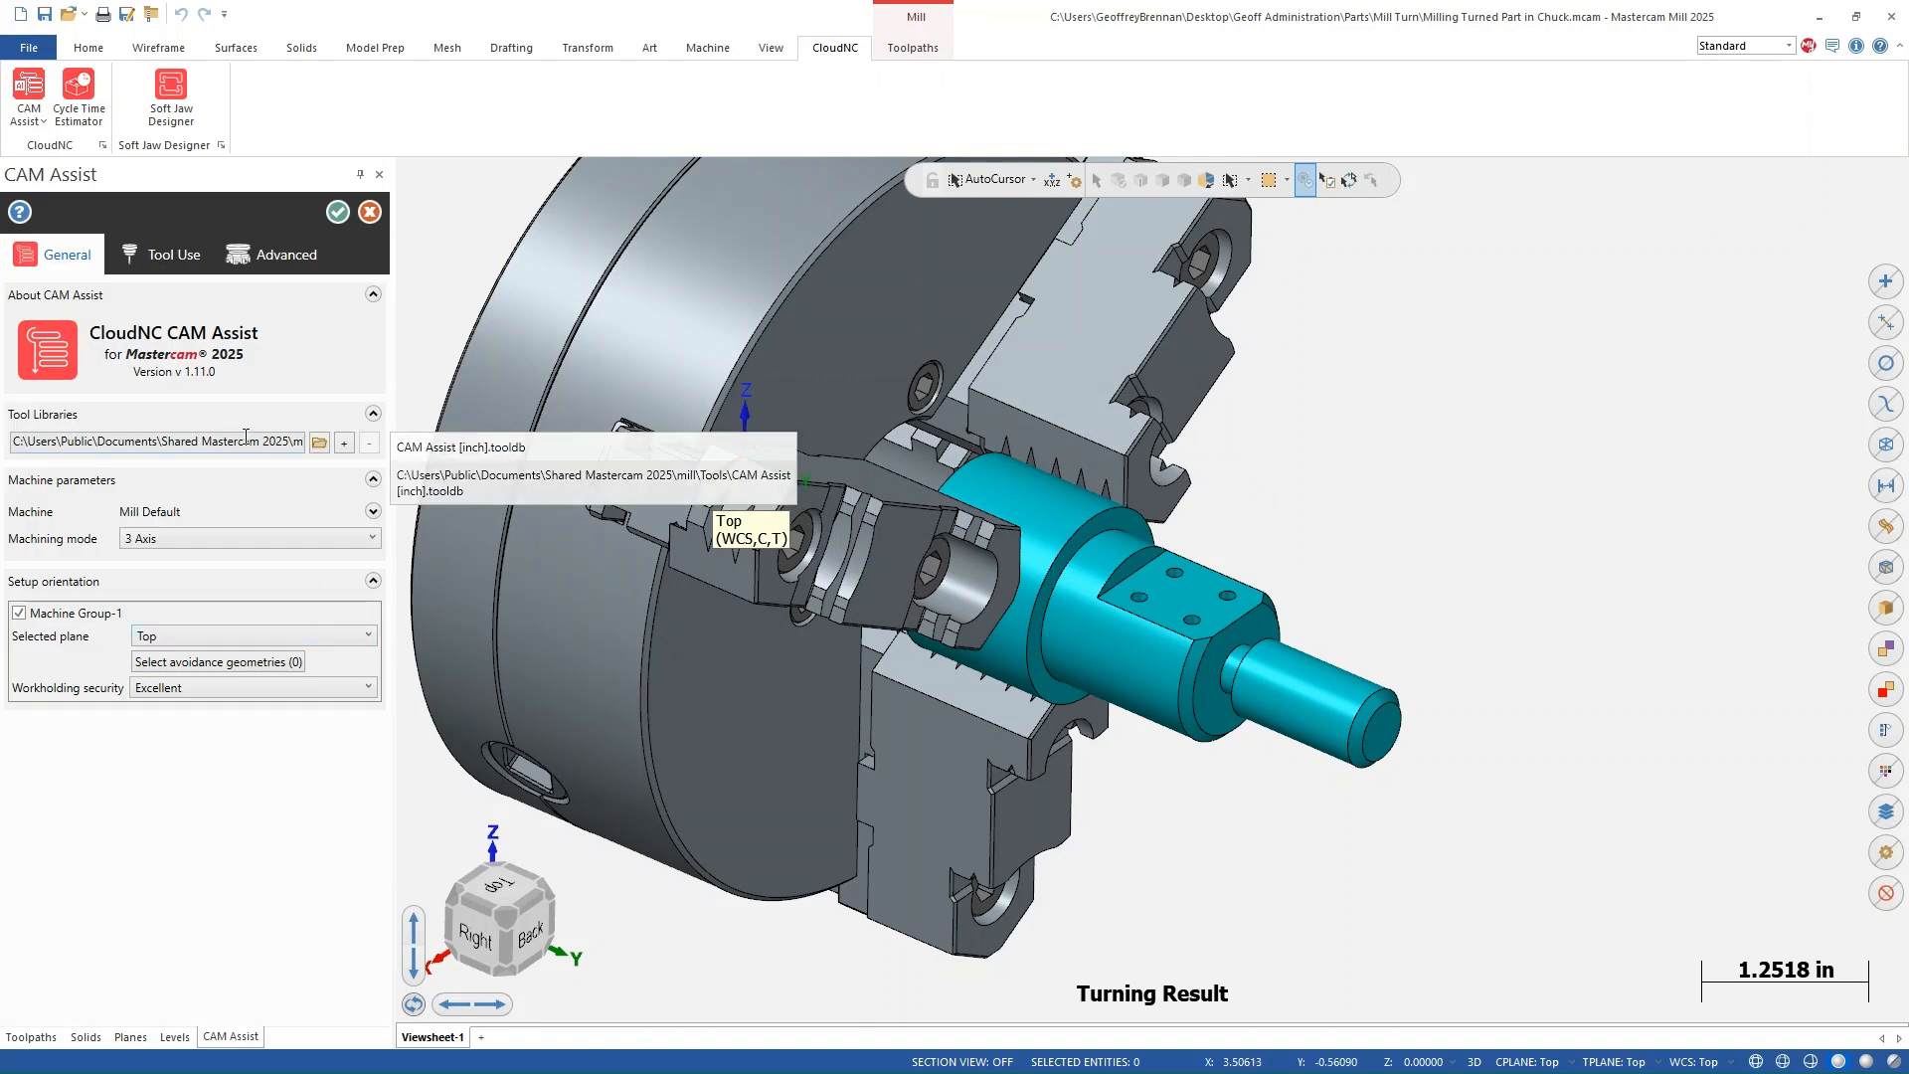
pyautogui.moveTo(360, 324)
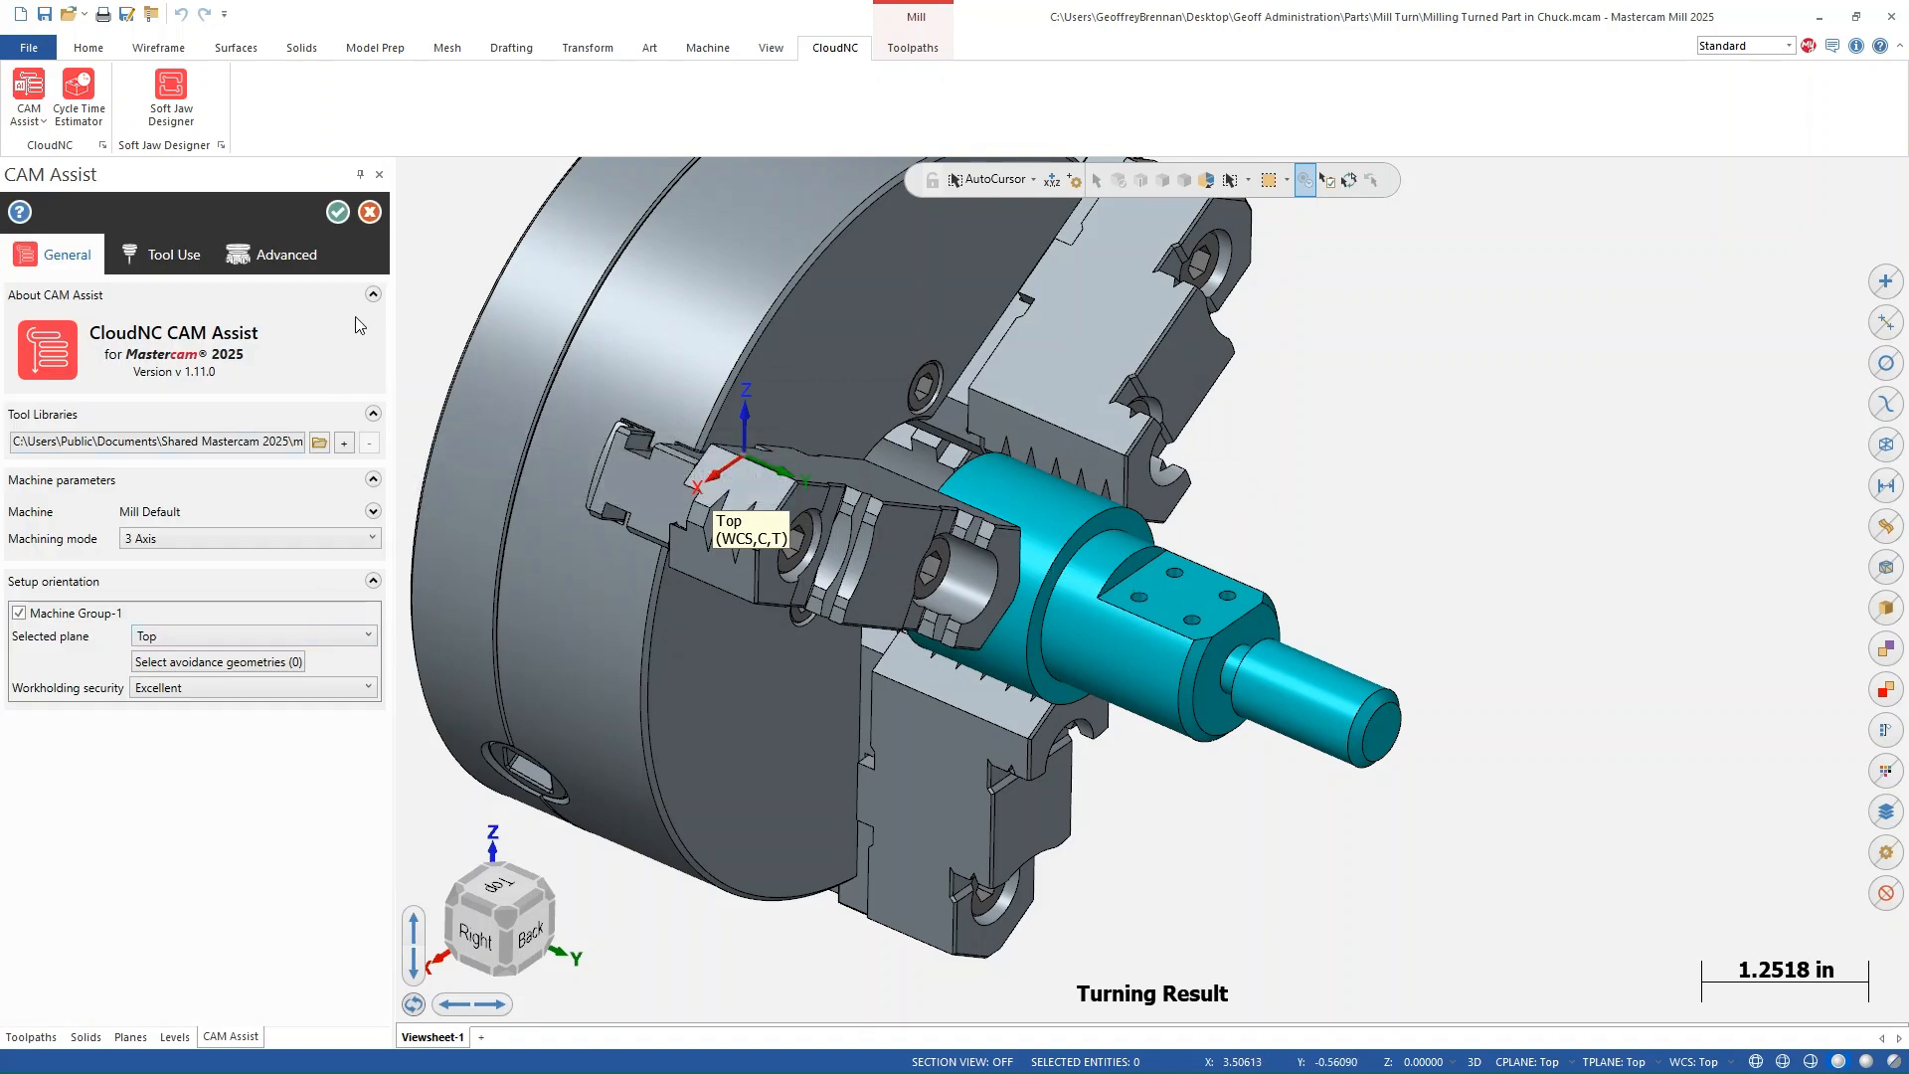
pyautogui.moveTo(268, 507)
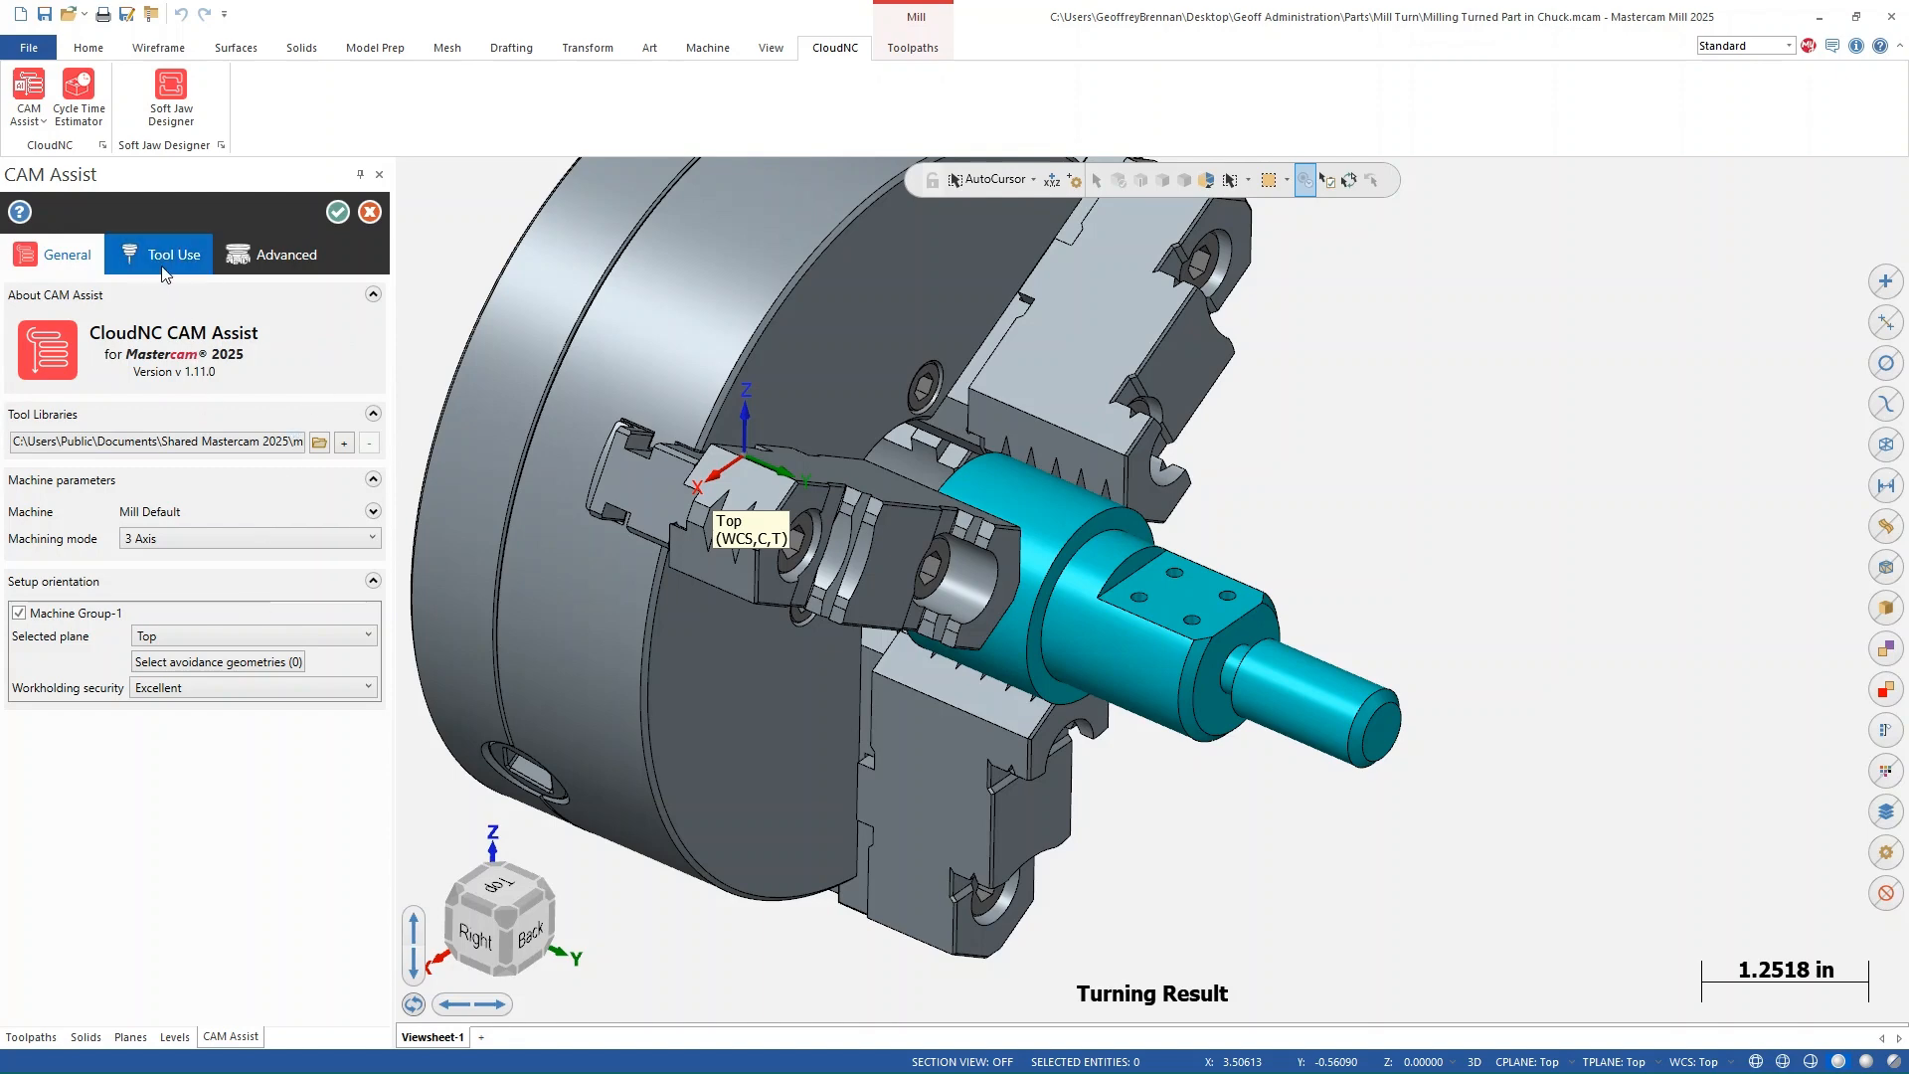
# - Run CAM Assist with the Advanced options as set, declining the Cycle Time Estimate report
pyautogui.click(284, 254)
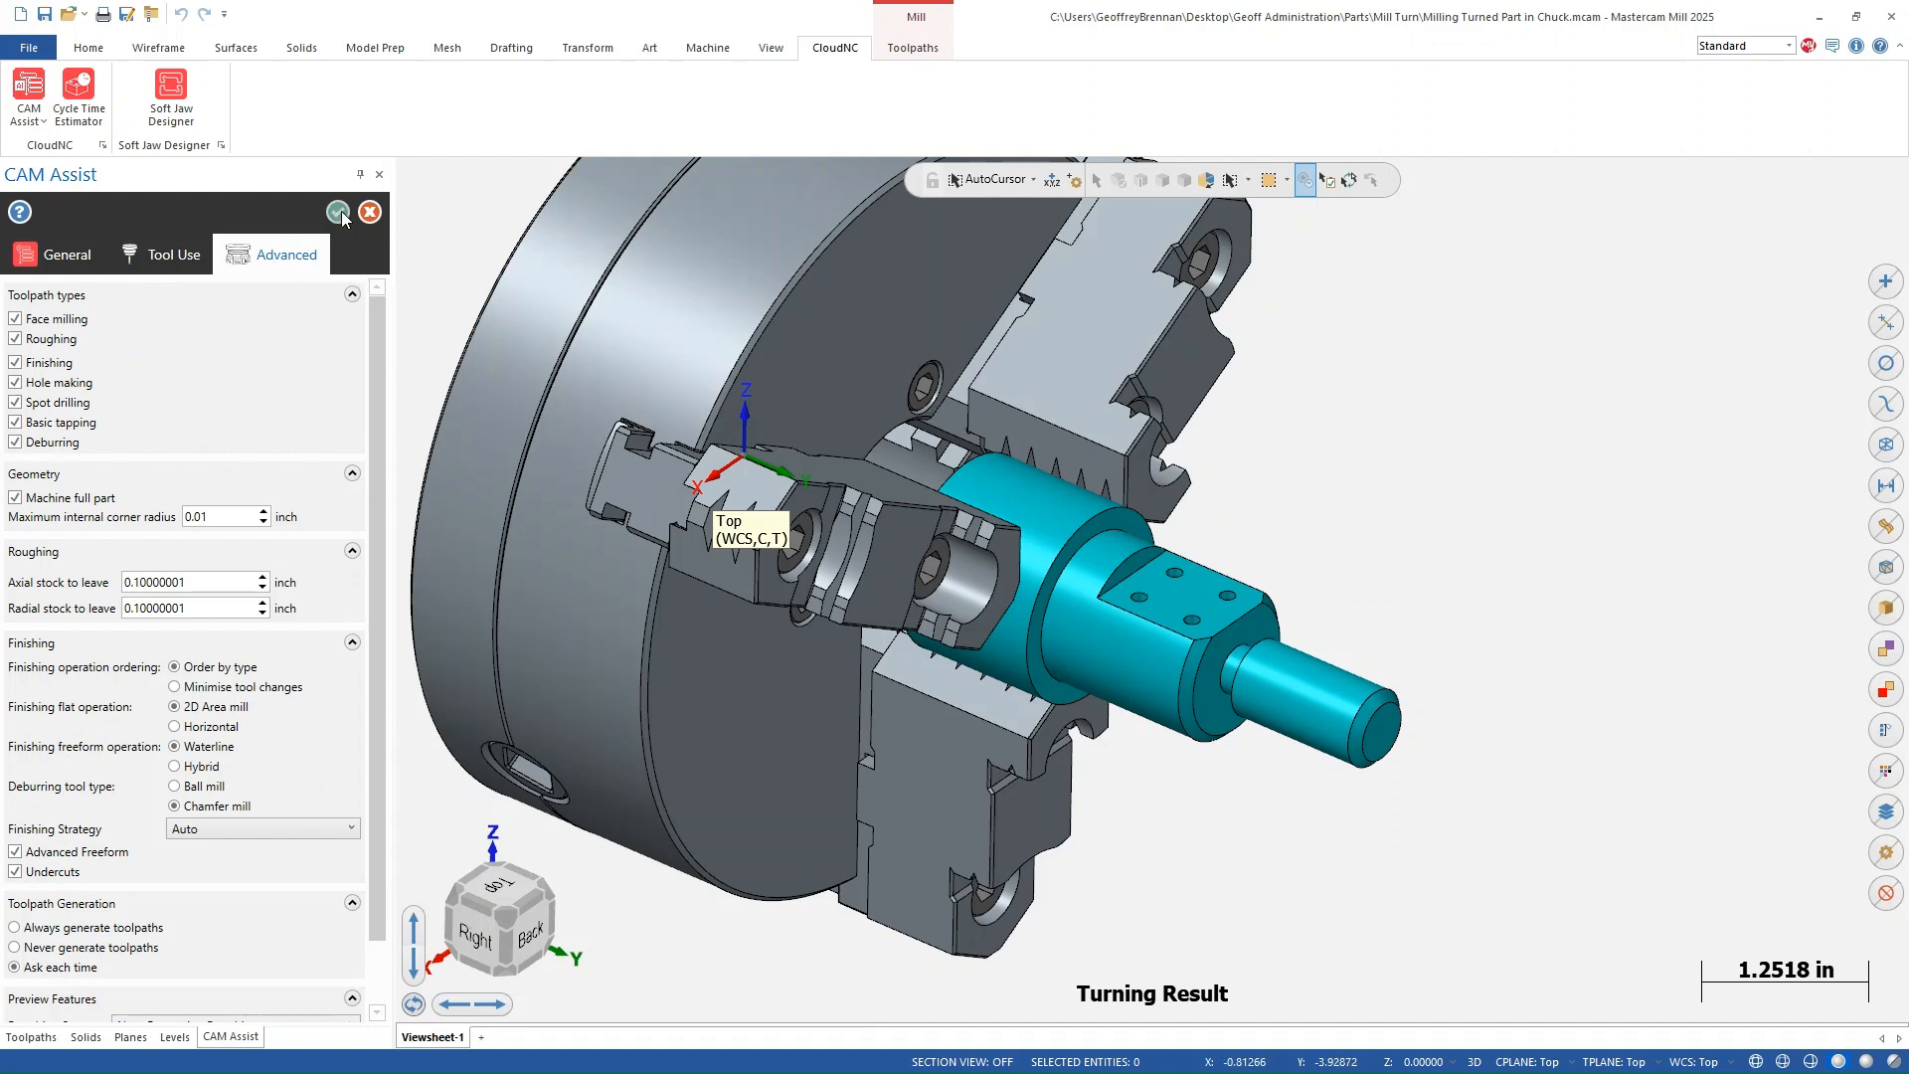
pyautogui.click(338, 210)
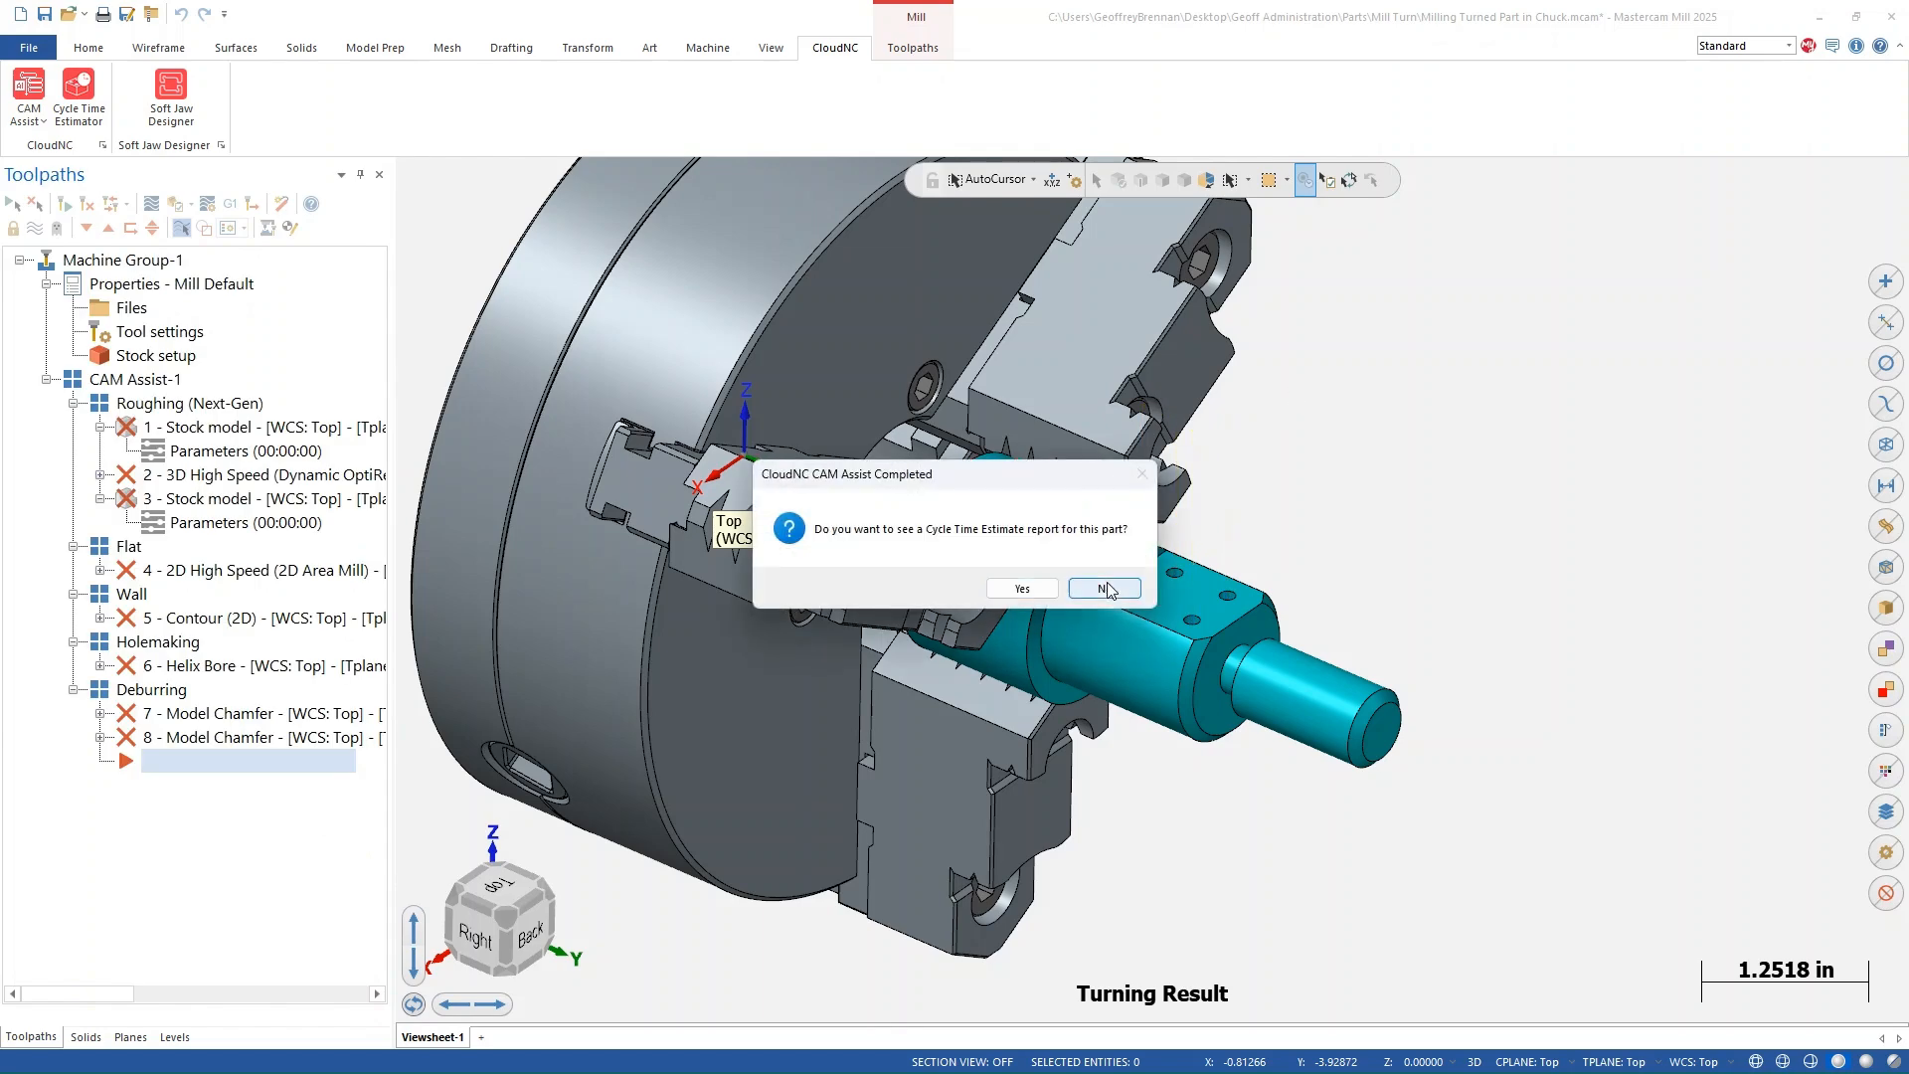
pyautogui.click(1099, 589)
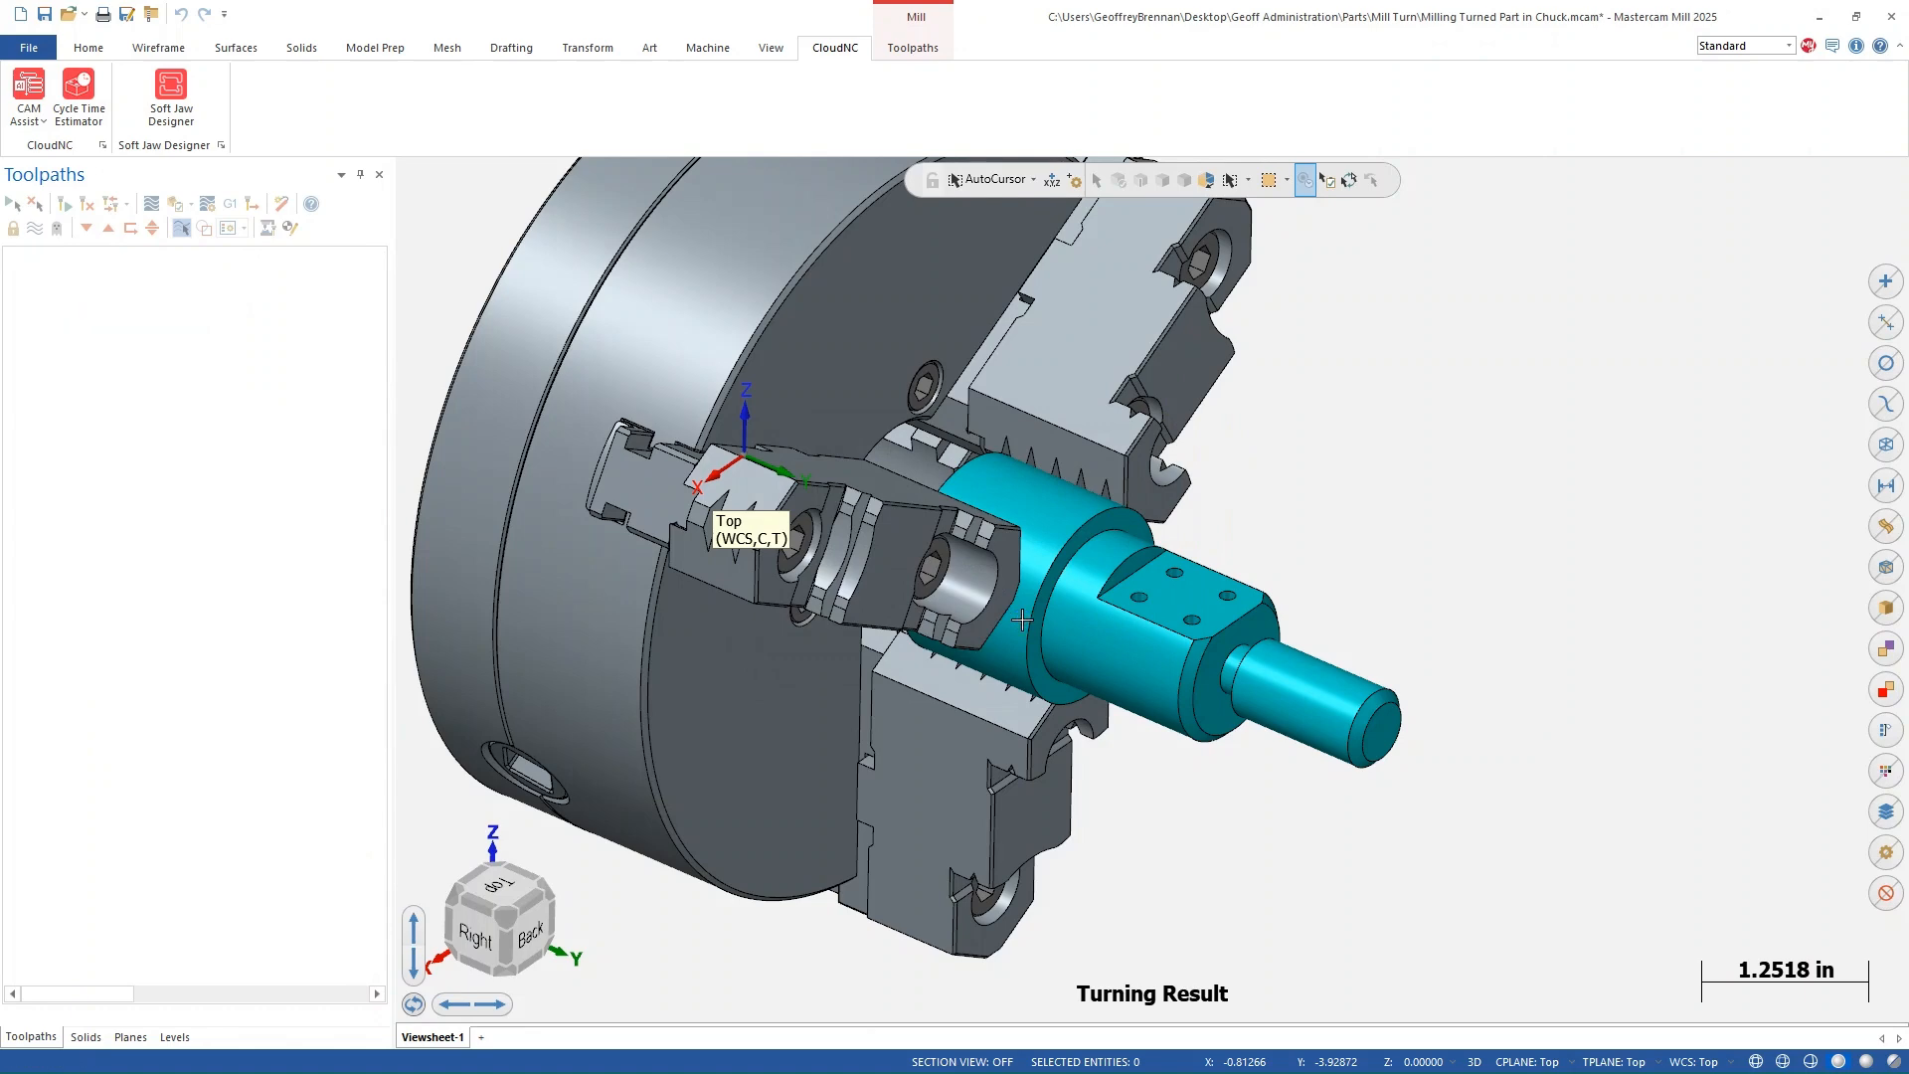
# - Display the stock model, 3D high speed roughing, wall contour and helix bore toolpaths in turn
pyautogui.click(219, 425)
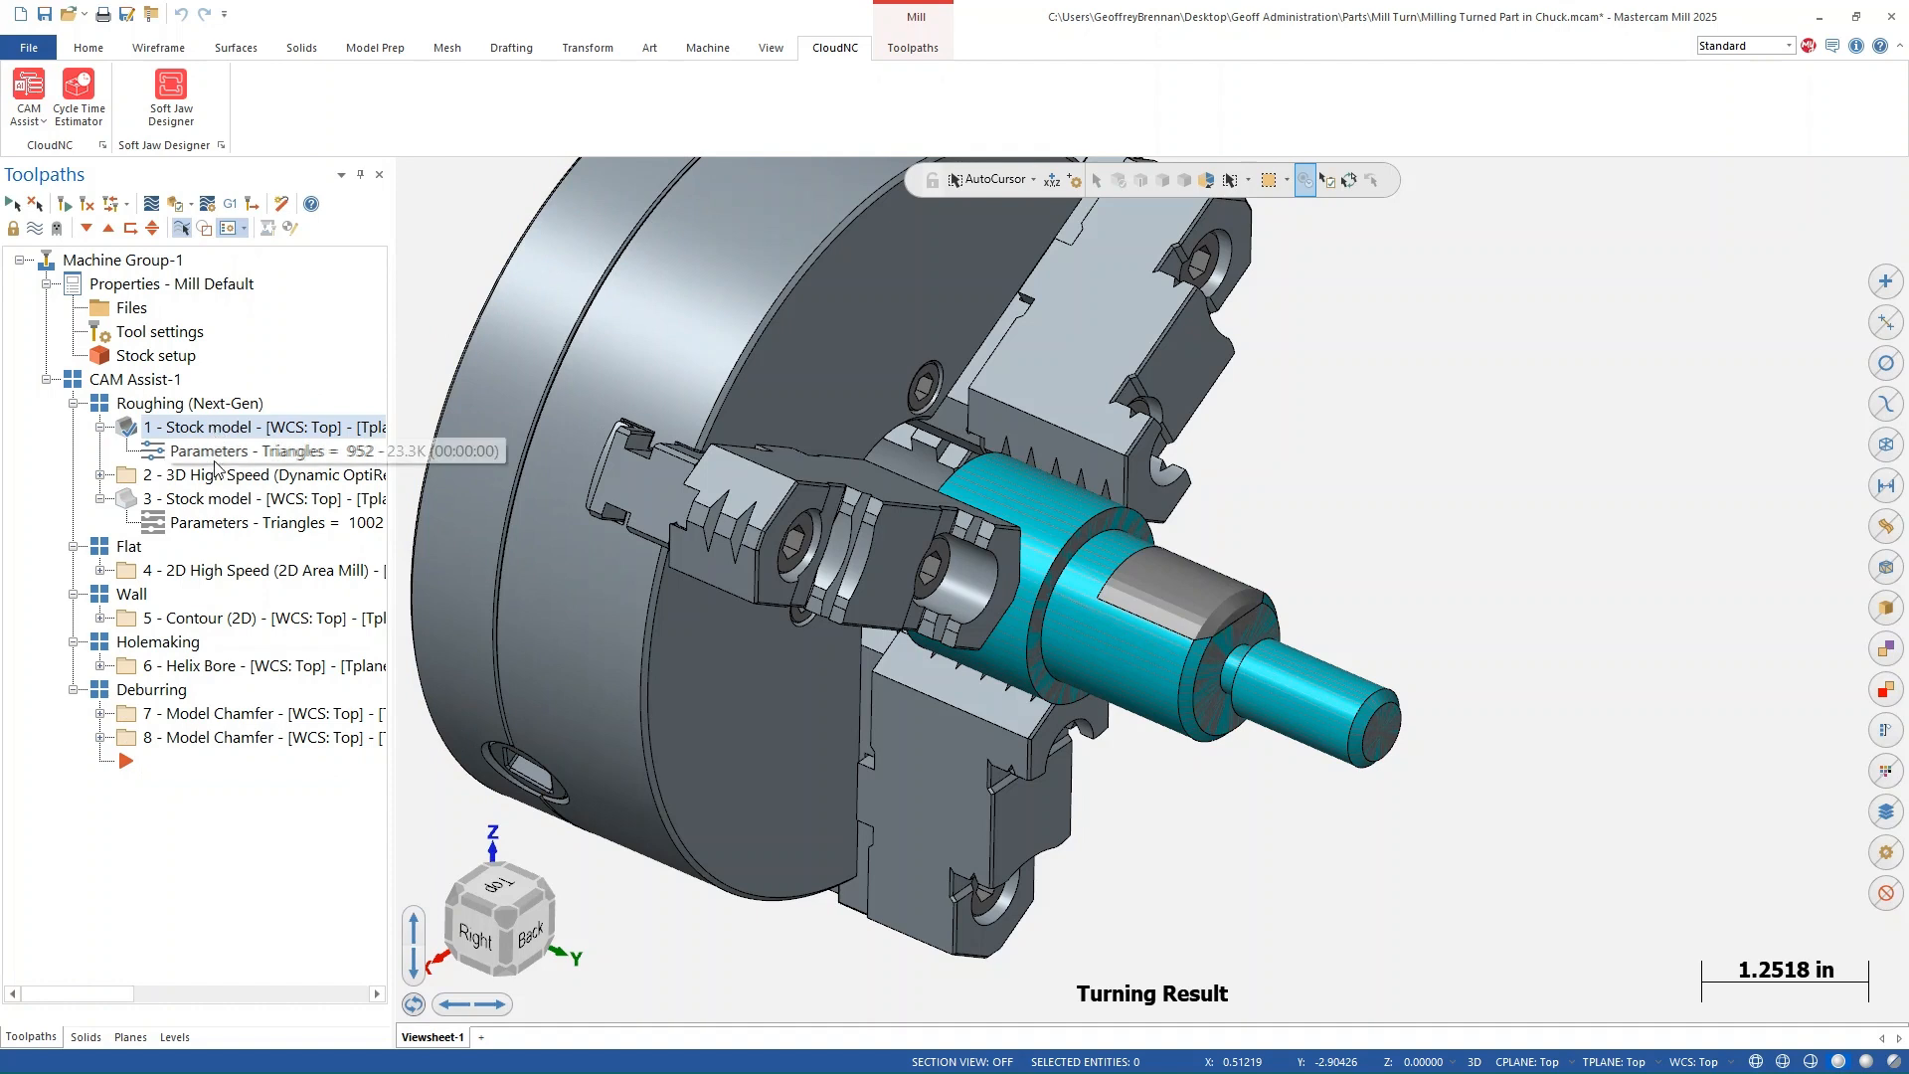
pyautogui.click(263, 473)
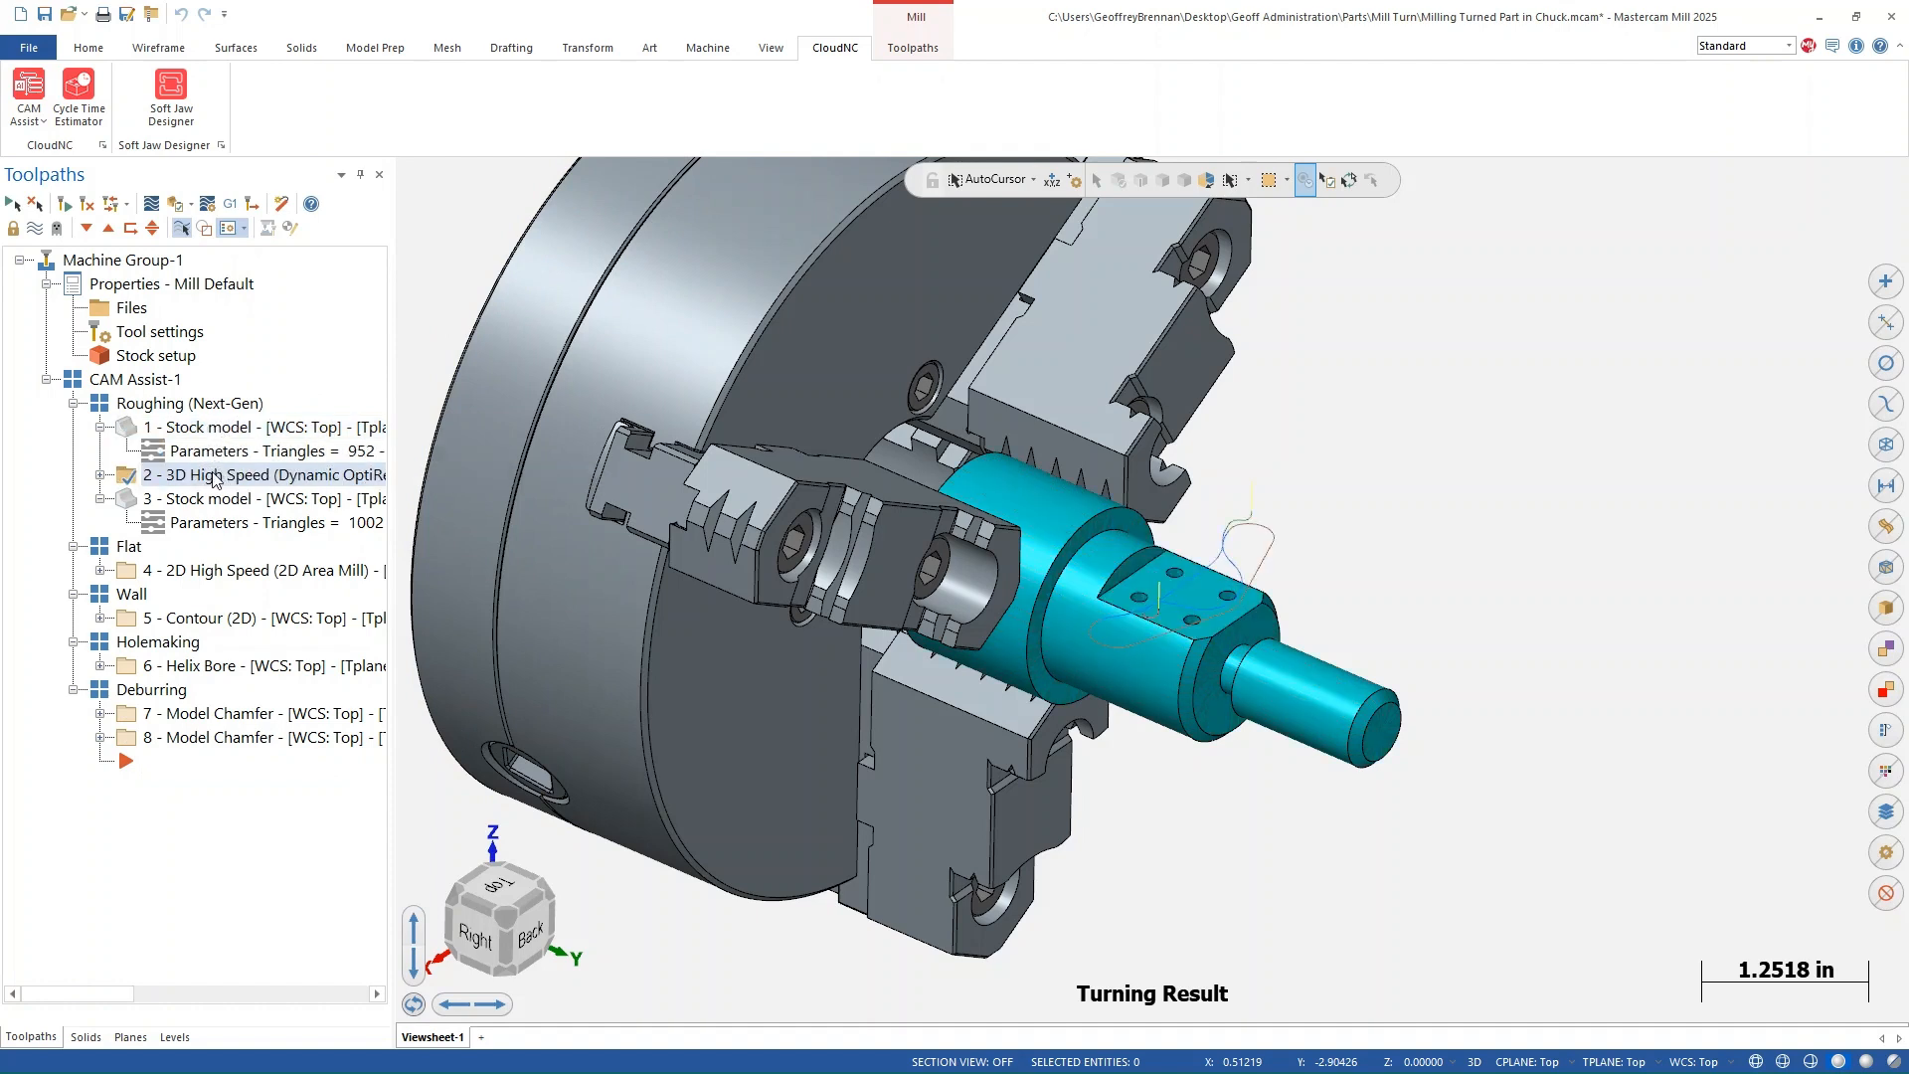
pyautogui.click(219, 497)
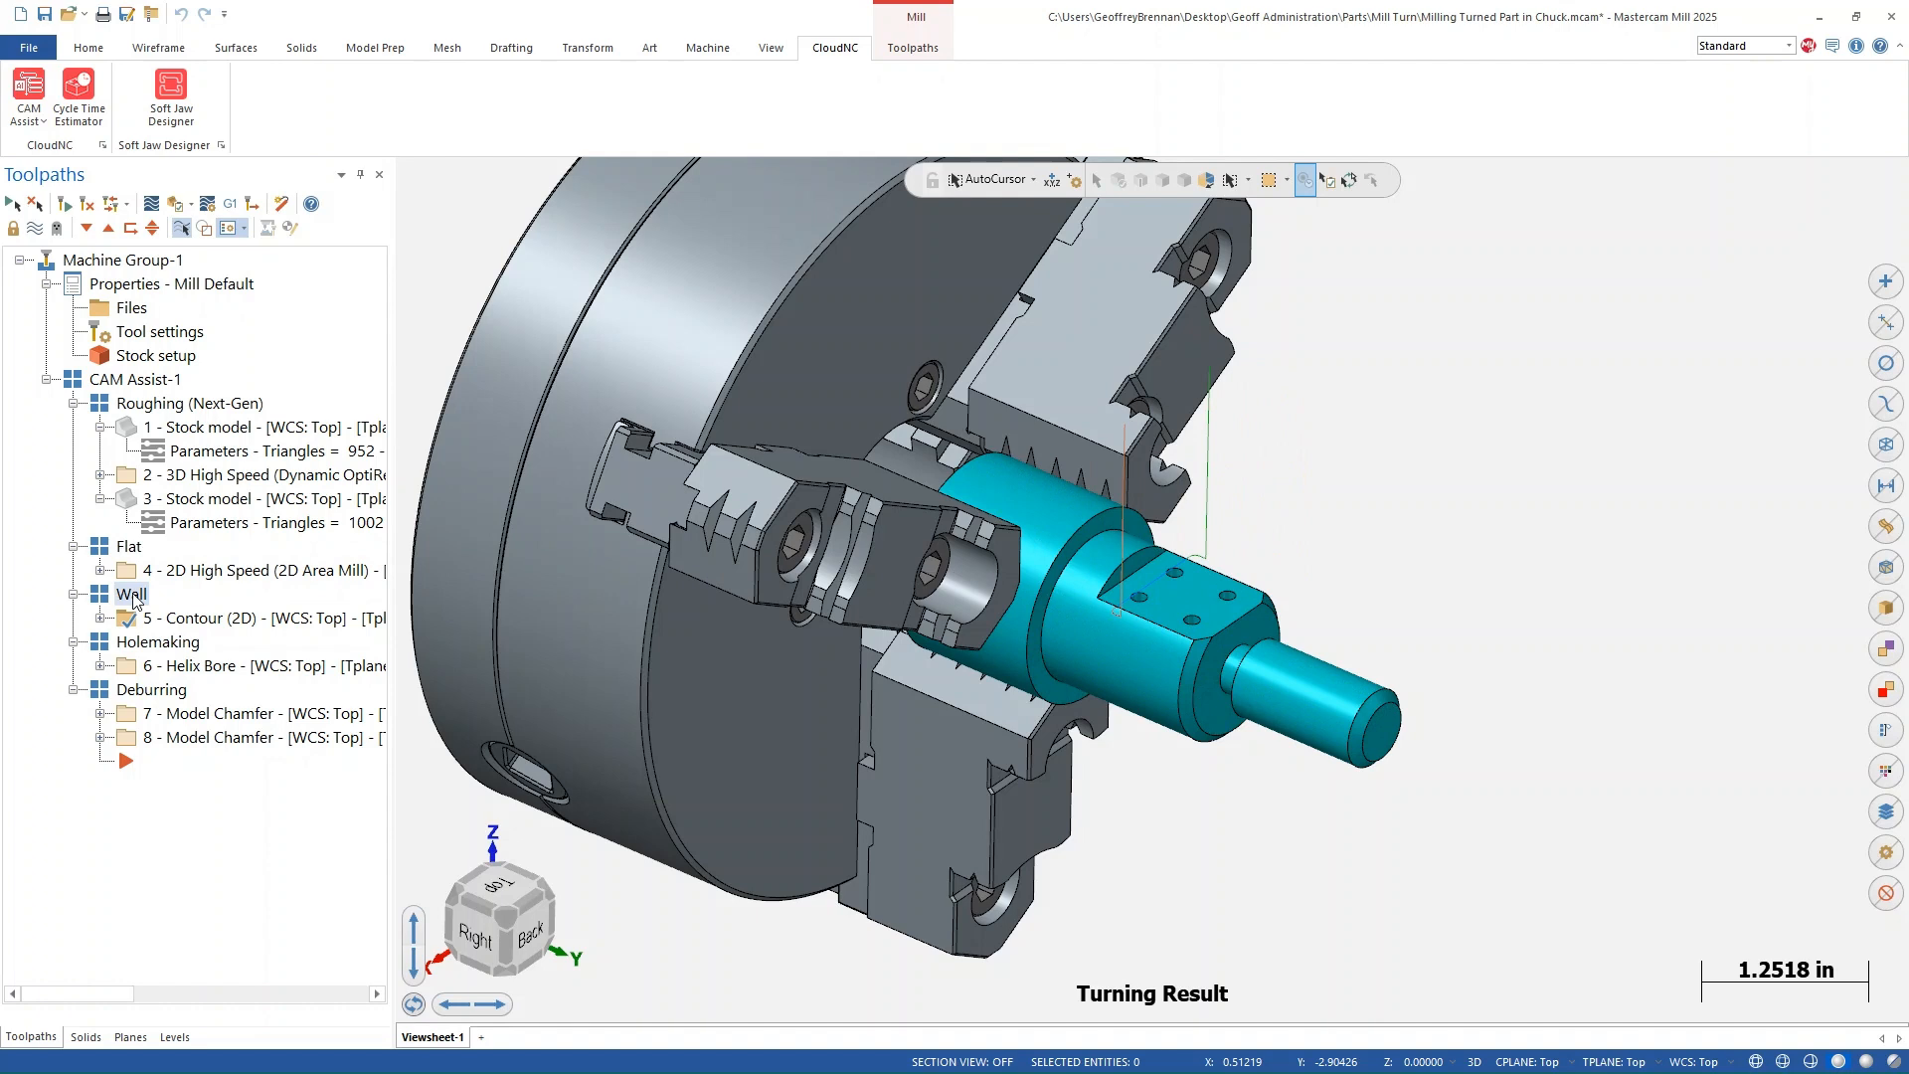
pyautogui.click(195, 666)
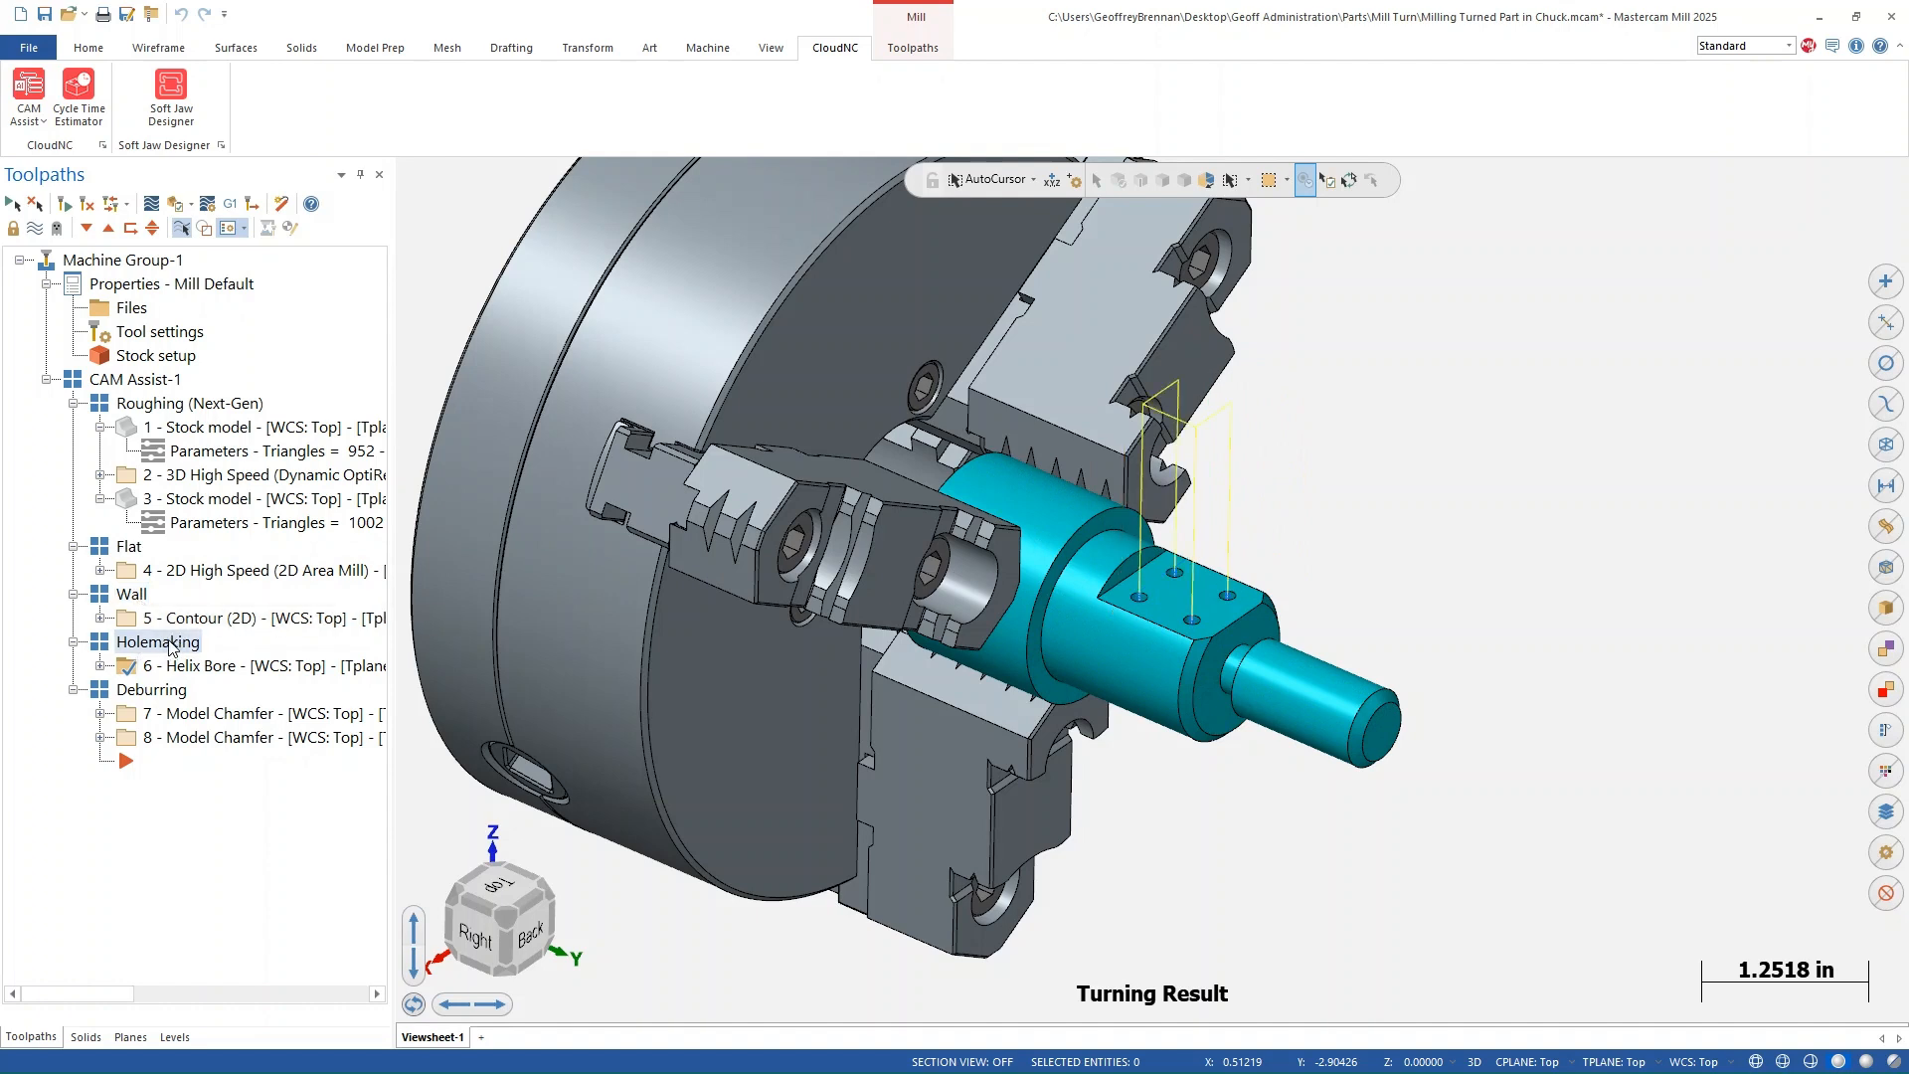
pyautogui.click(155, 690)
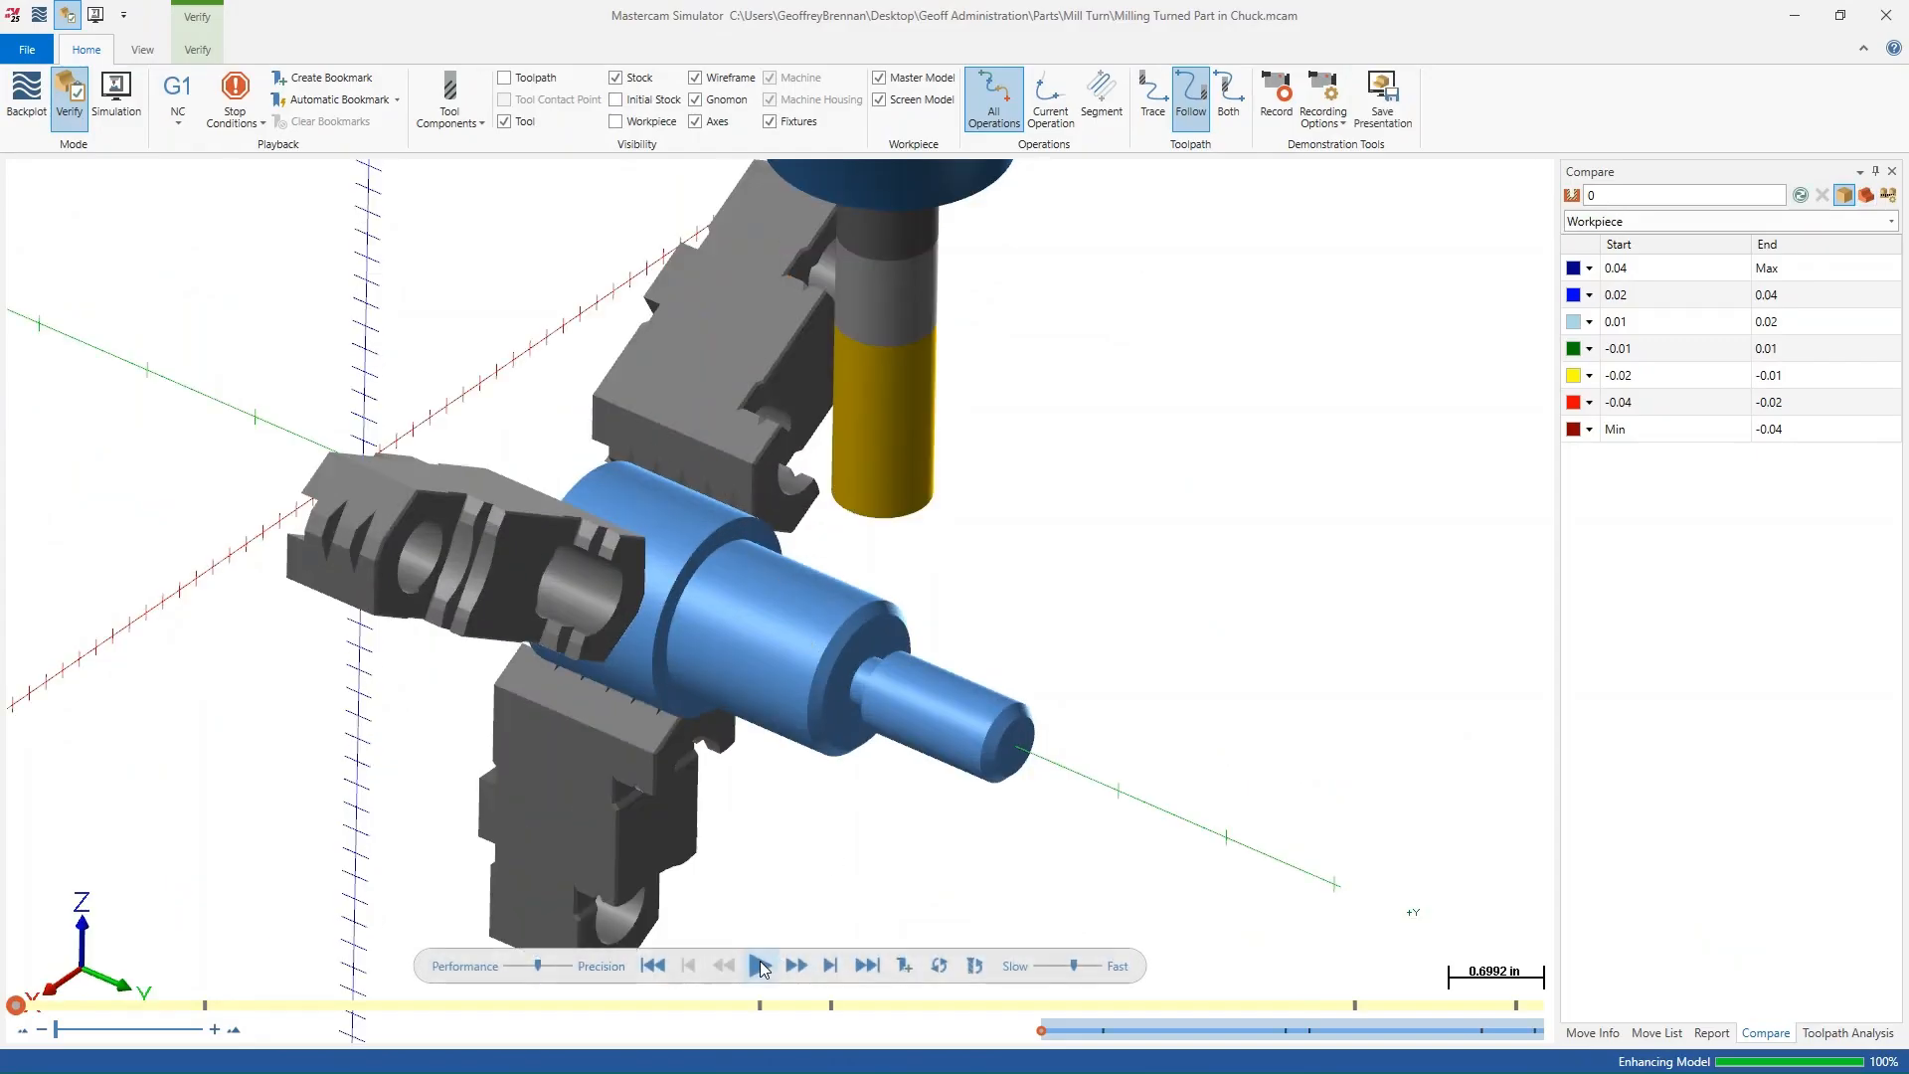
# - Play the Verify simulation through all operations to the milled flat with four holes
pyautogui.click(762, 964)
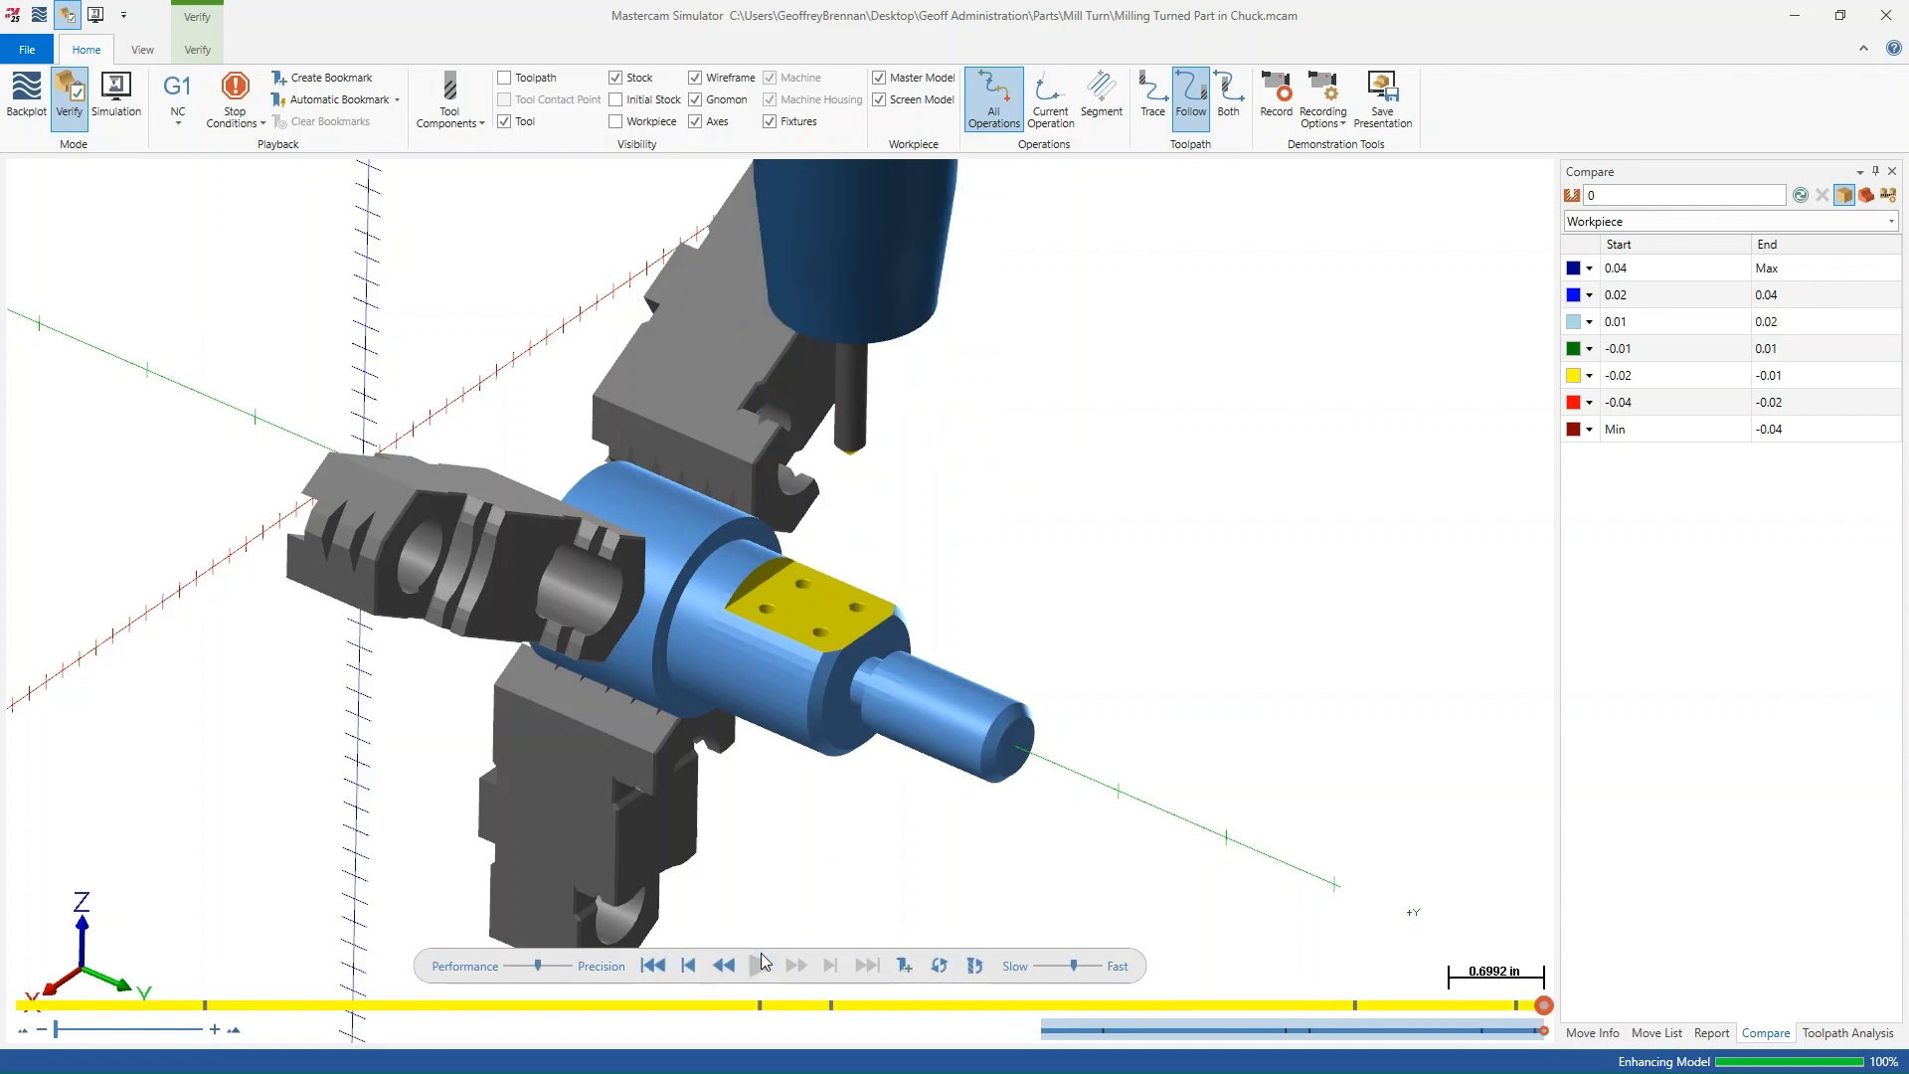
pyautogui.click(761, 964)
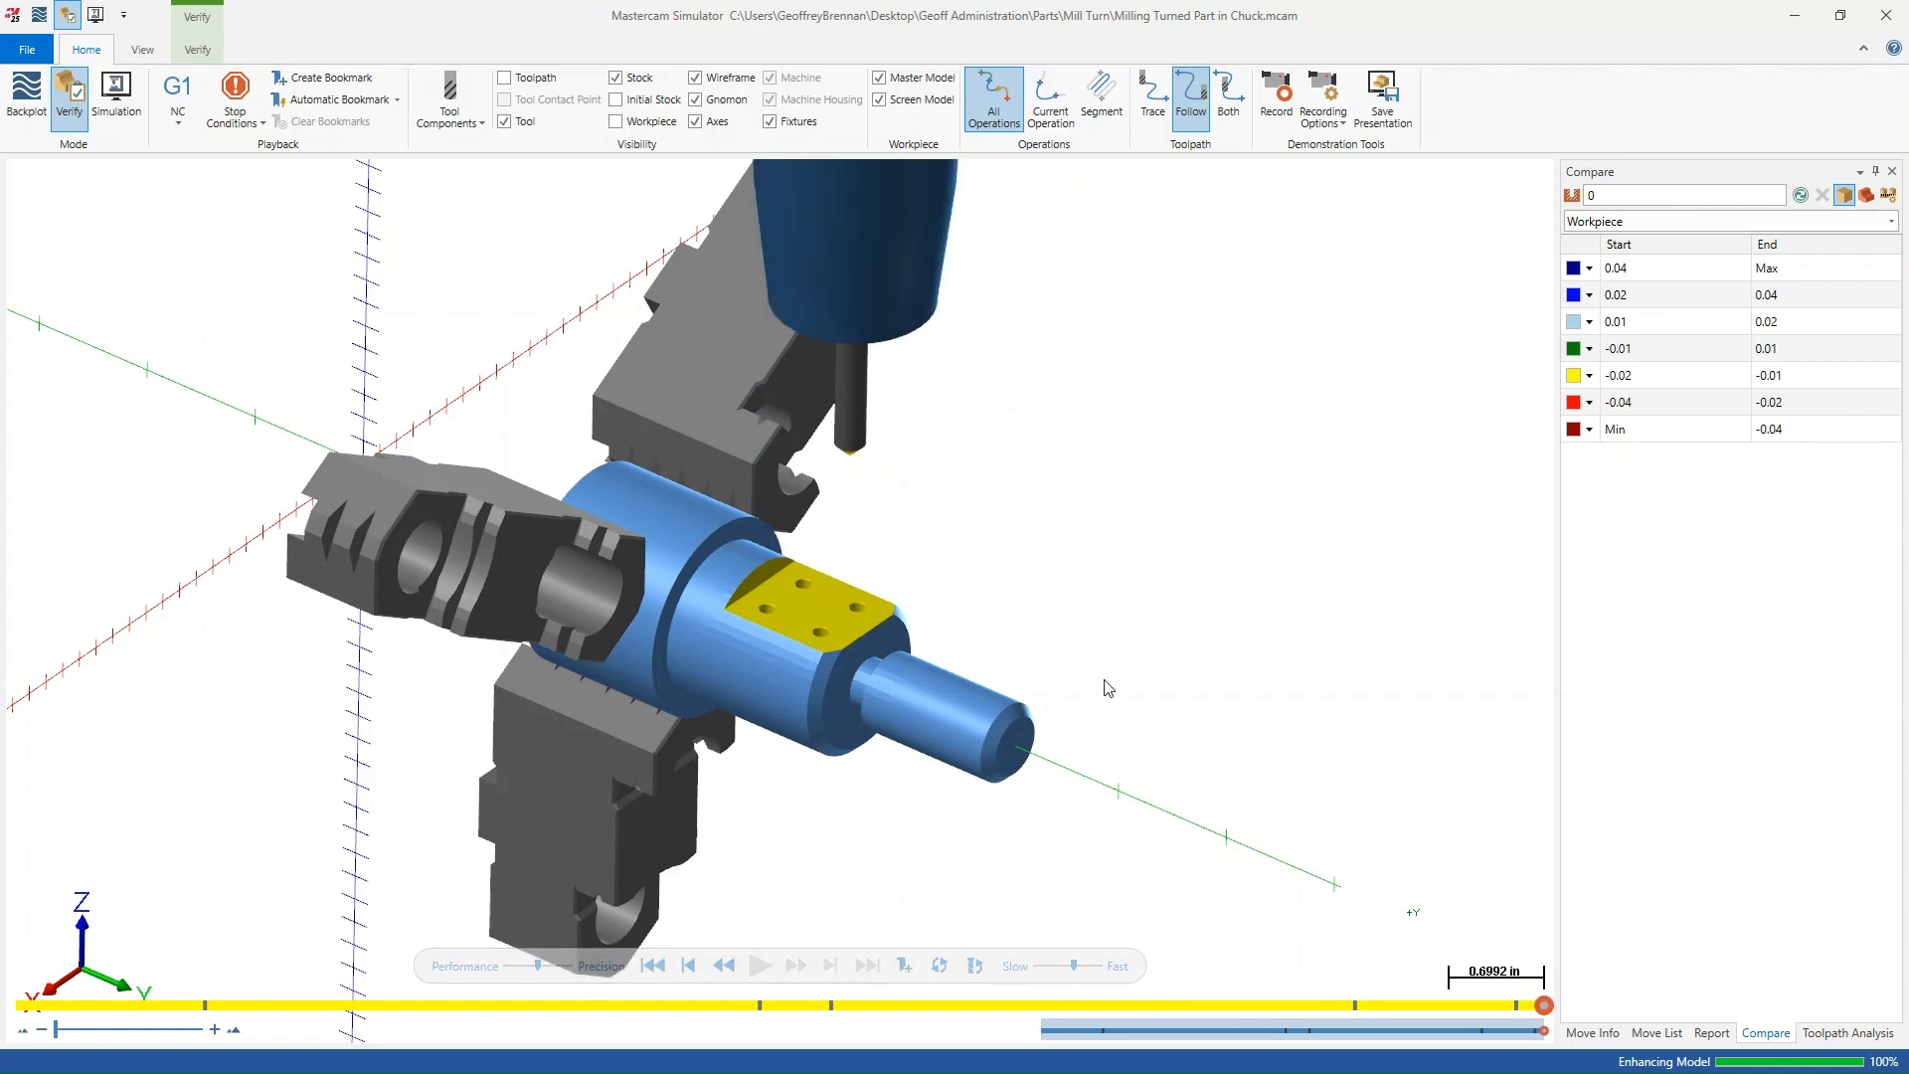